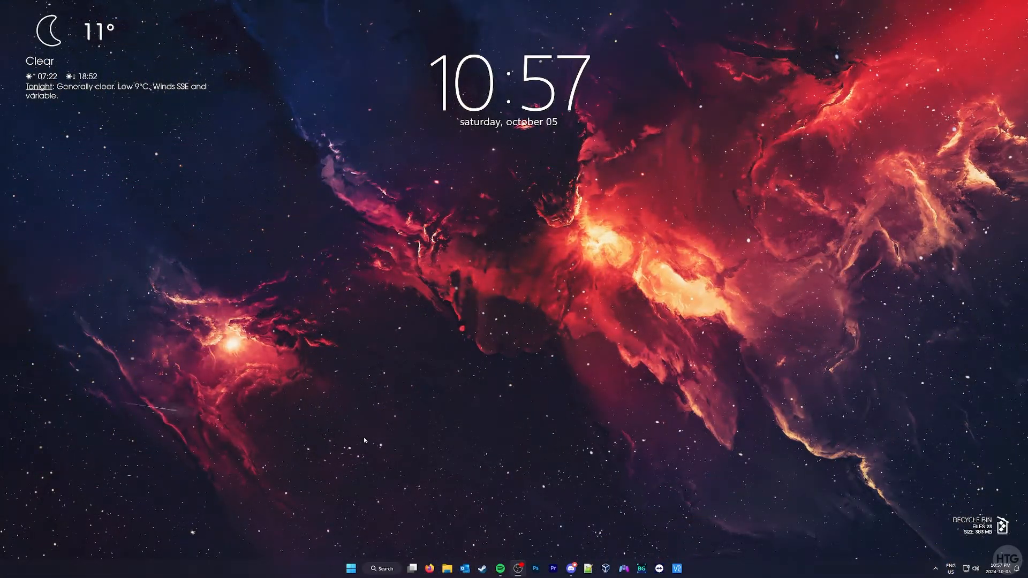
Launch Device Manager from Start search and select the Realtek PCIe GbE Family Controller #2 under Network adapters.
{"action": "left_click", "coordinate": [350, 569]}
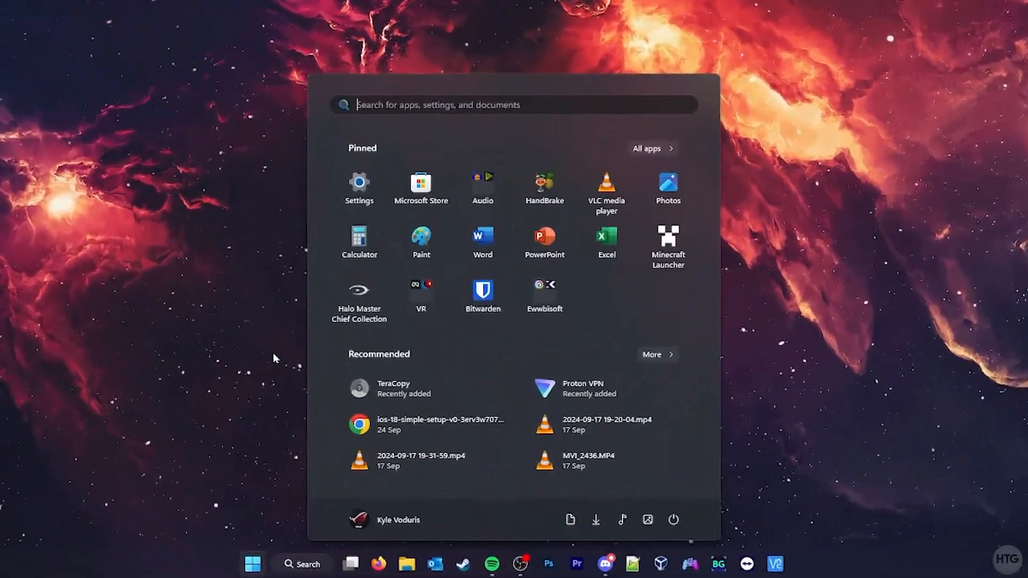
{"action": "type", "text": "device manager"}
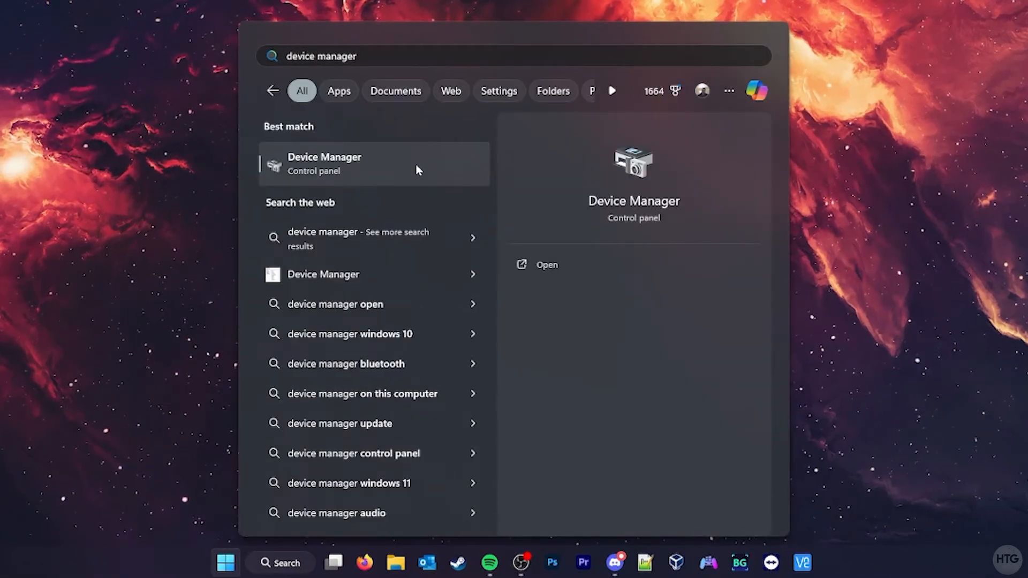
{"action": "left_click", "coordinate": [324, 163]}
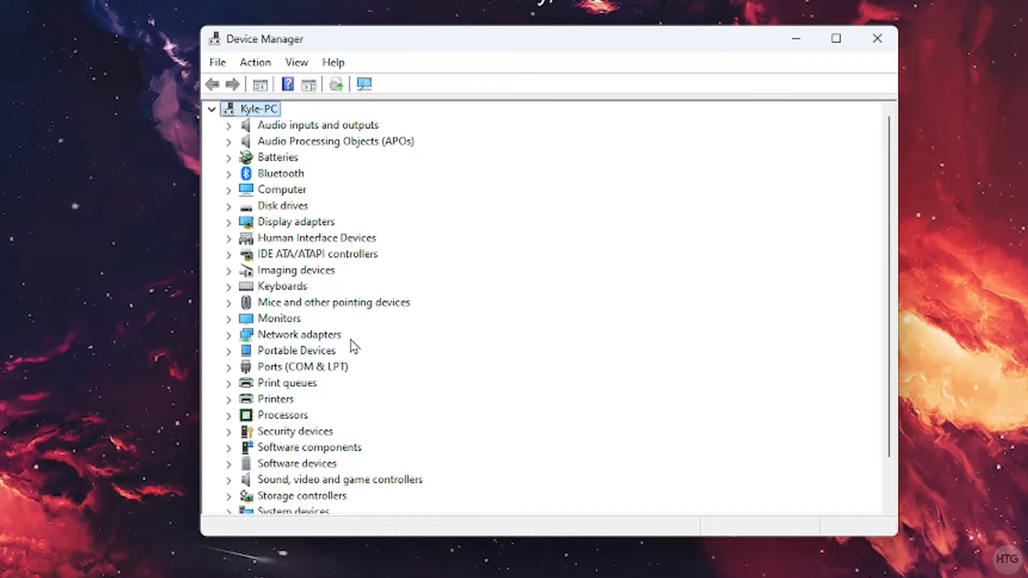
{"action": "left_click", "coordinate": [299, 334]}
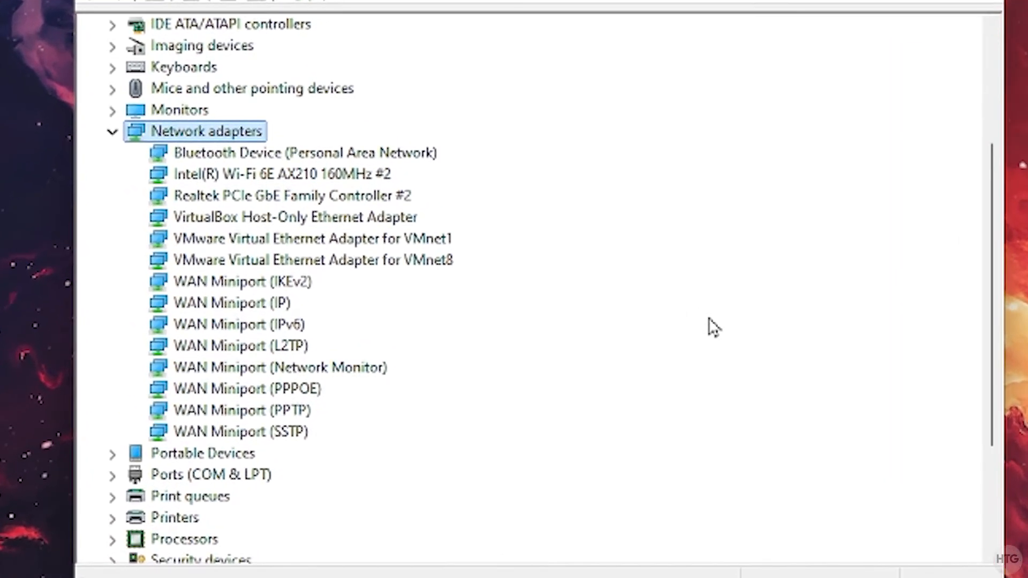
{"action": "left_click", "coordinate": [289, 196]}
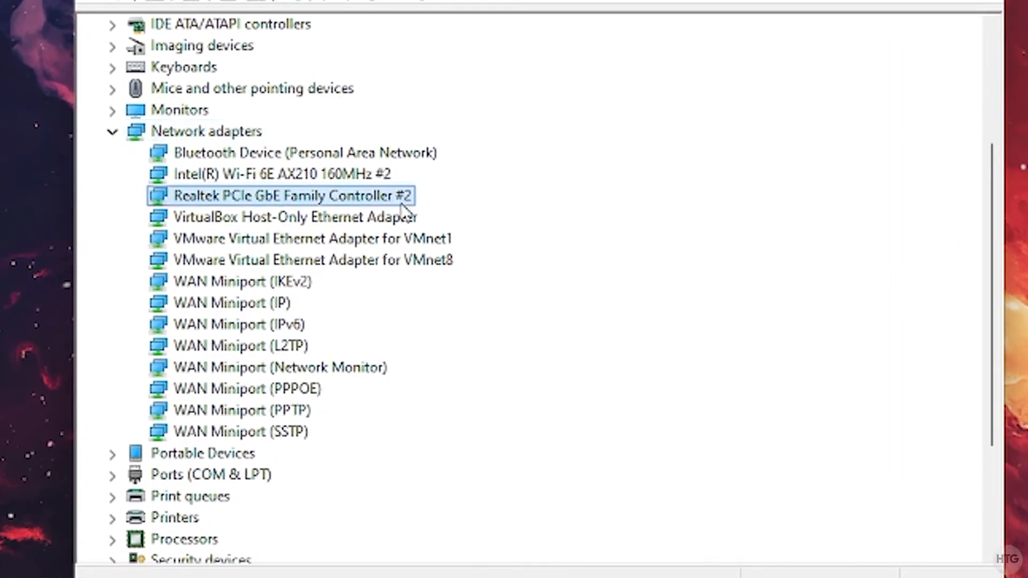
Bring up the Realtek adapter's Advanced properties list.
{"action": "right_click", "coordinate": [289, 196]}
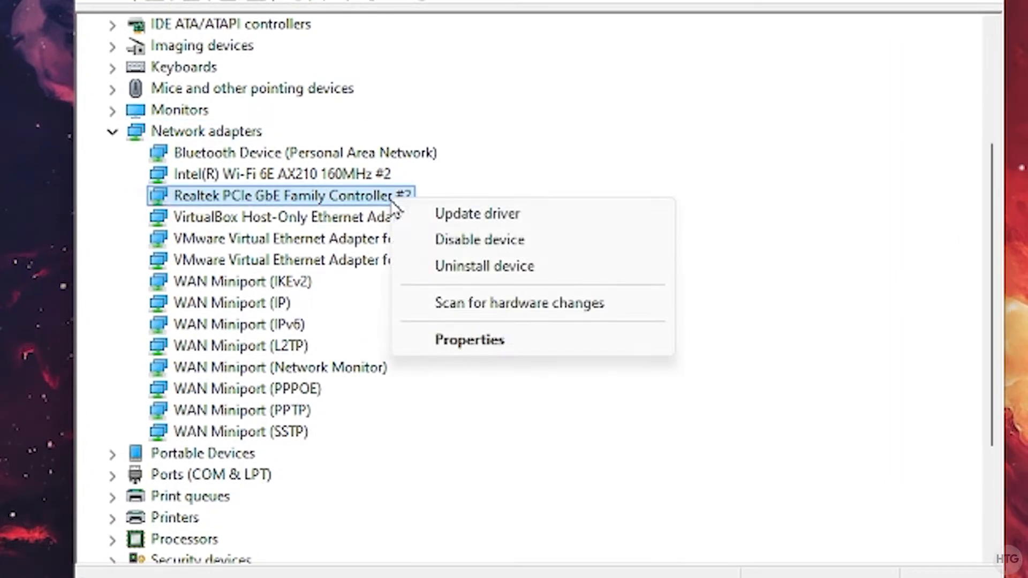
{"action": "left_click", "coordinate": [469, 340]}
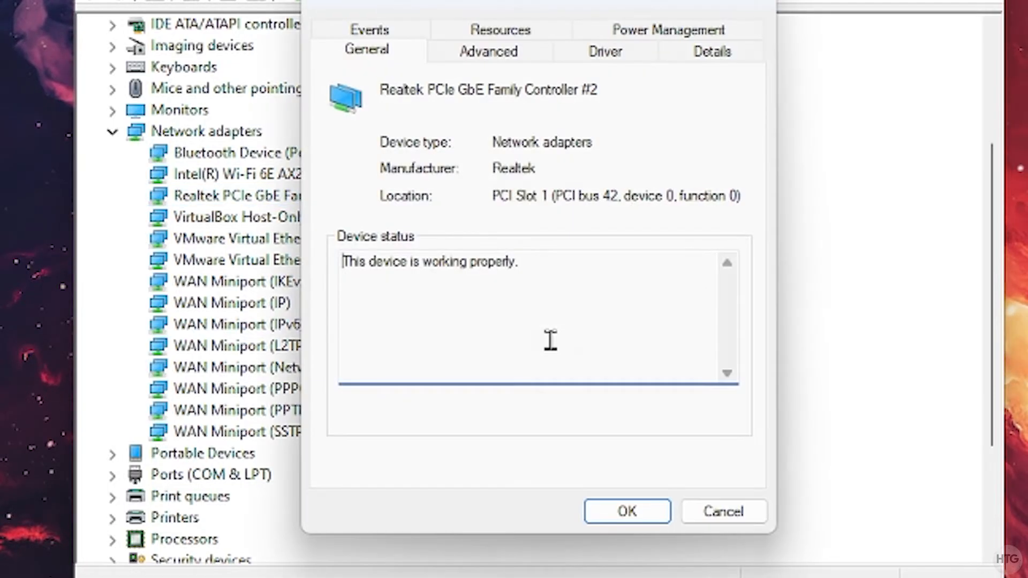
{"action": "left_click", "coordinate": [487, 52]}
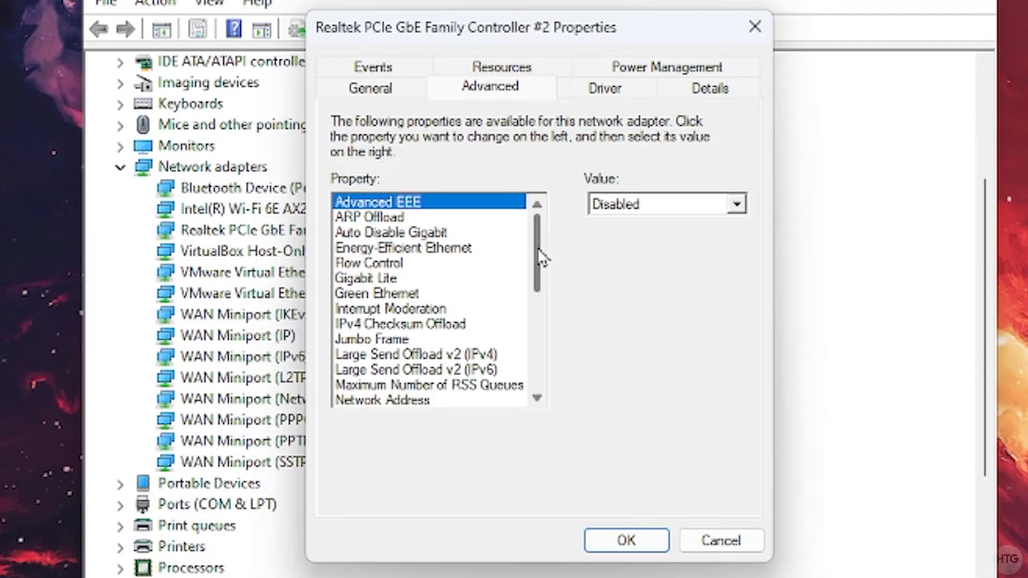
{"action": "scroll", "scroll_direction": "down", "scroll_amount": 3}
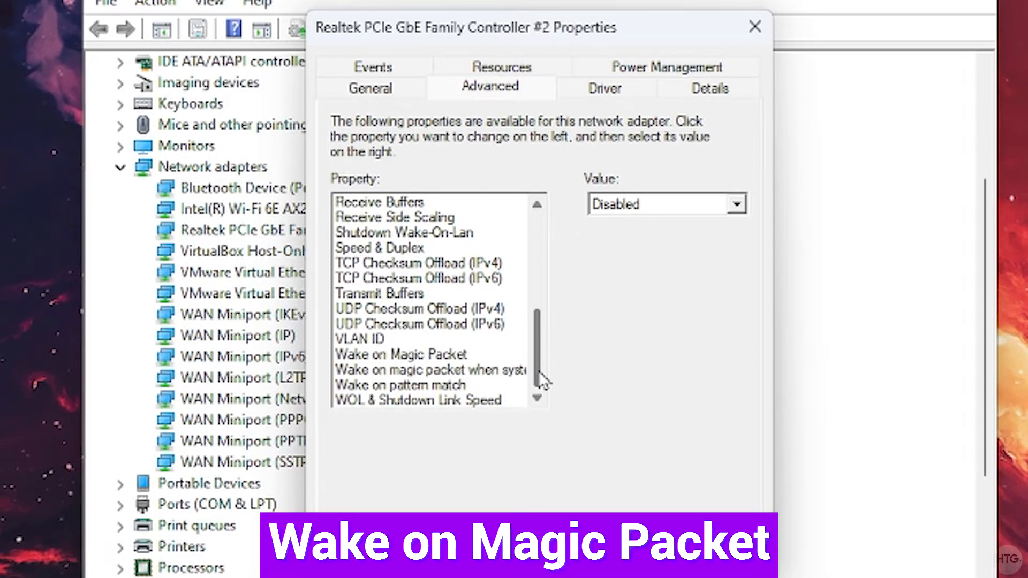
Set Wake on Magic Packet to Enabled and check the other wake property.
{"action": "left_click", "coordinate": [399, 354]}
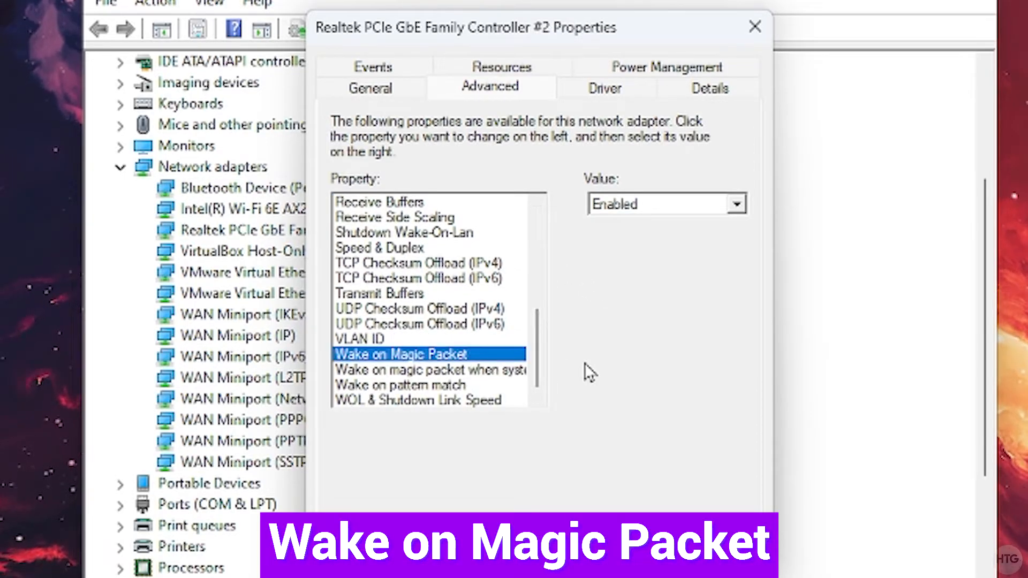
{"action": "left_click", "coordinate": [734, 204]}
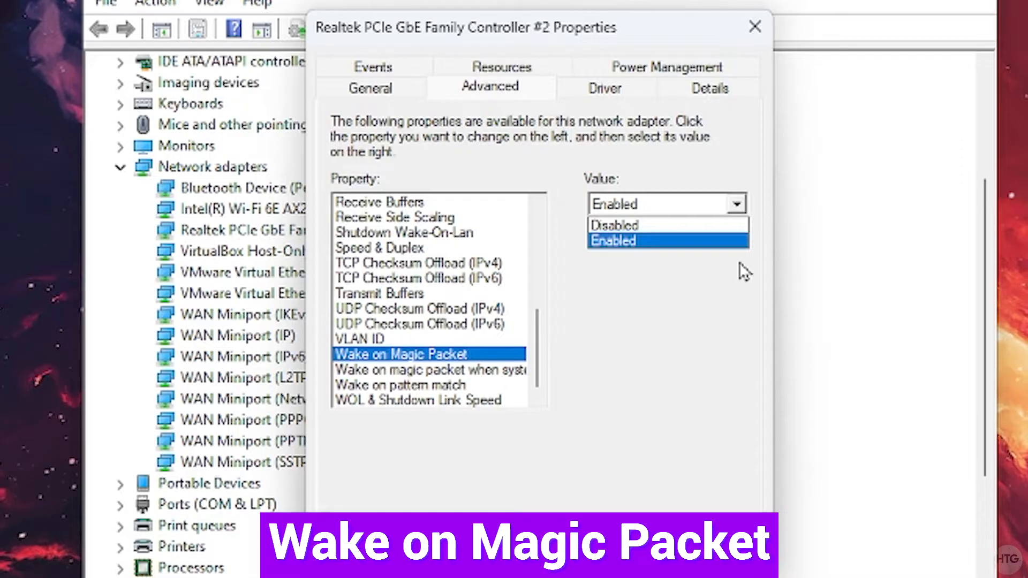
{"action": "left_click", "coordinate": [428, 384]}
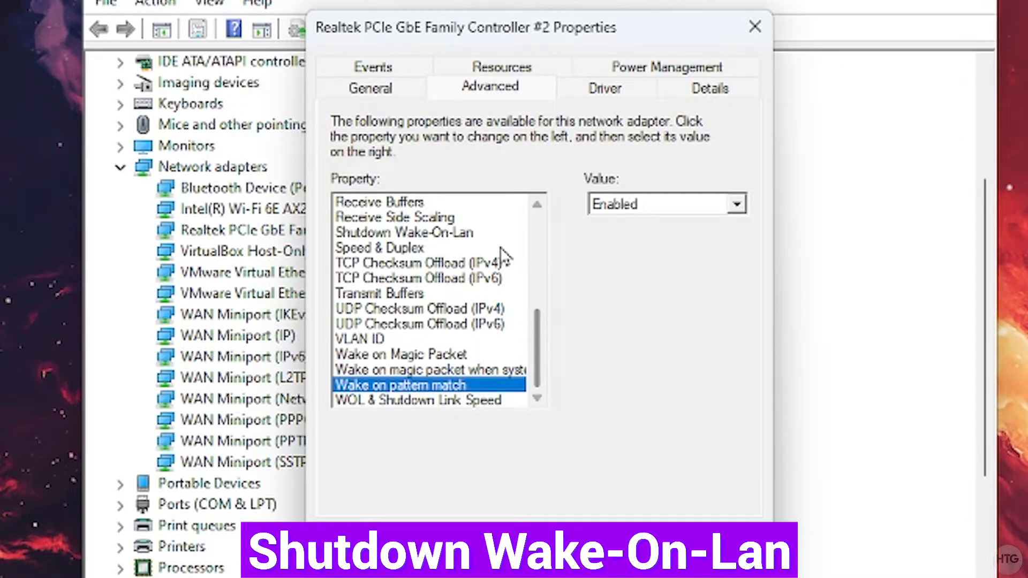
{"action": "left_click", "coordinate": [404, 232]}
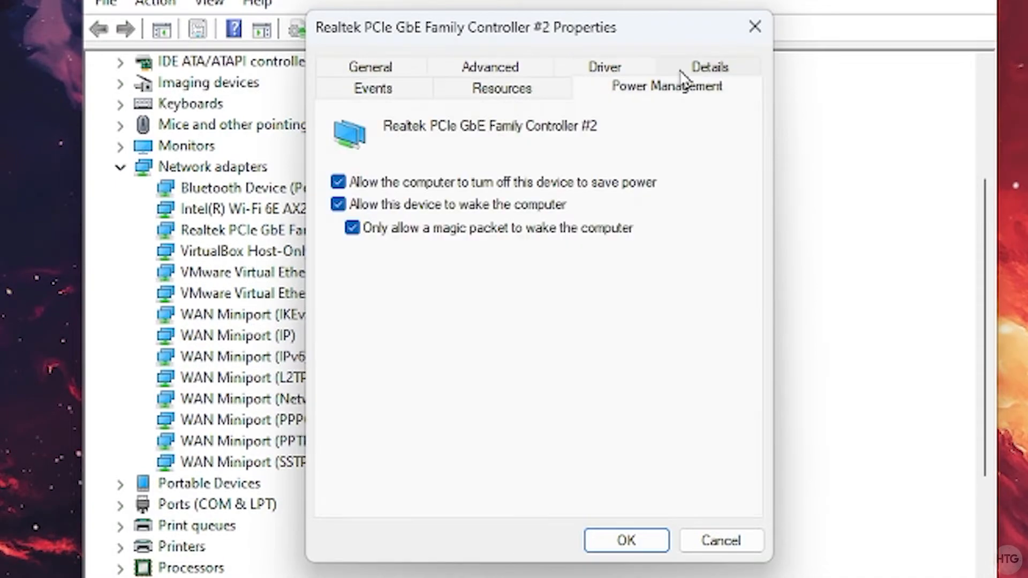
{"action": "mouse_move", "coordinate": [621, 316]}
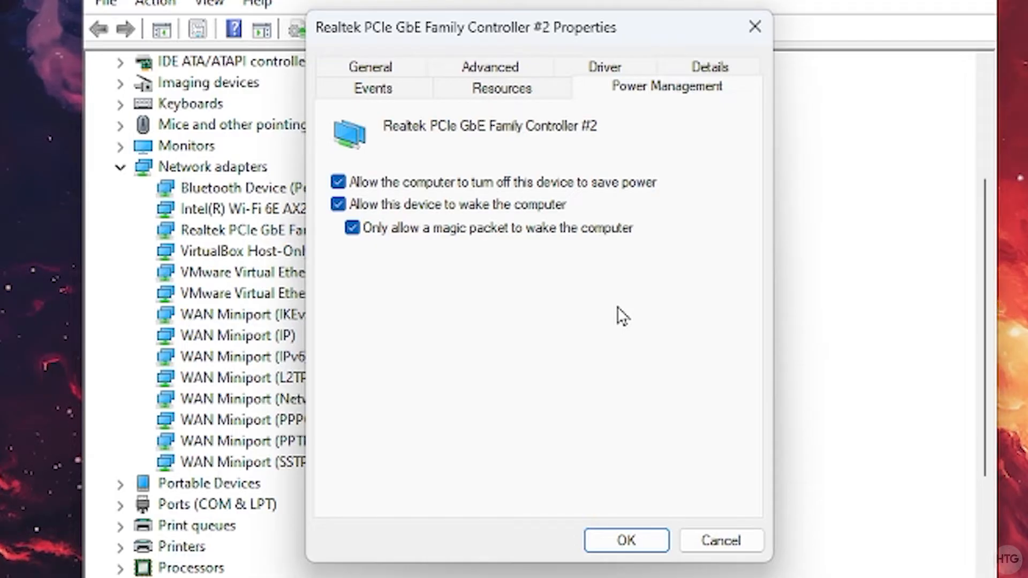
{"action": "mouse_move", "coordinate": [648, 531]}
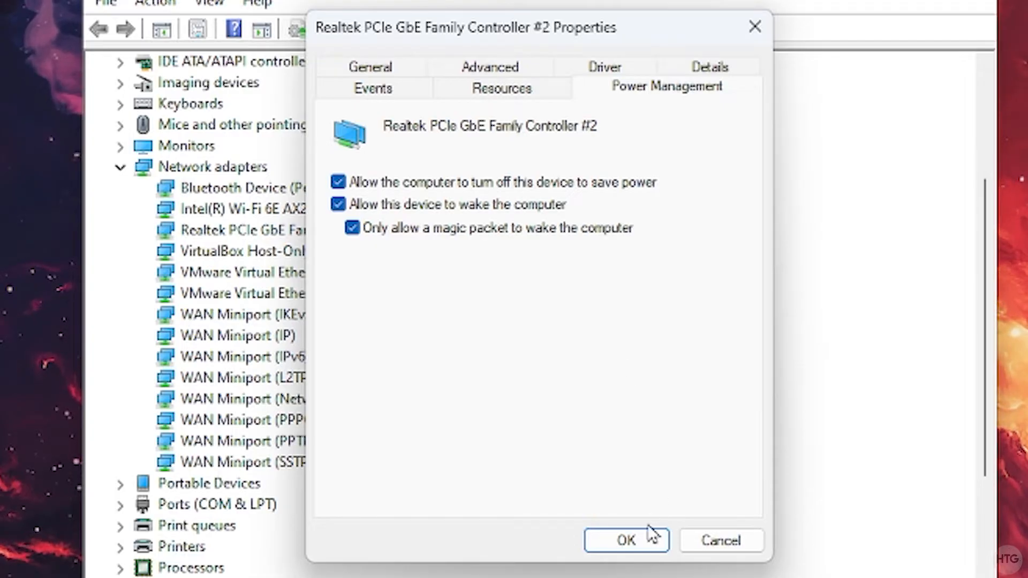
Confirm the adapter's wake settings with OK, returning to the adapter list.
{"action": "left_click", "coordinate": [625, 540]}
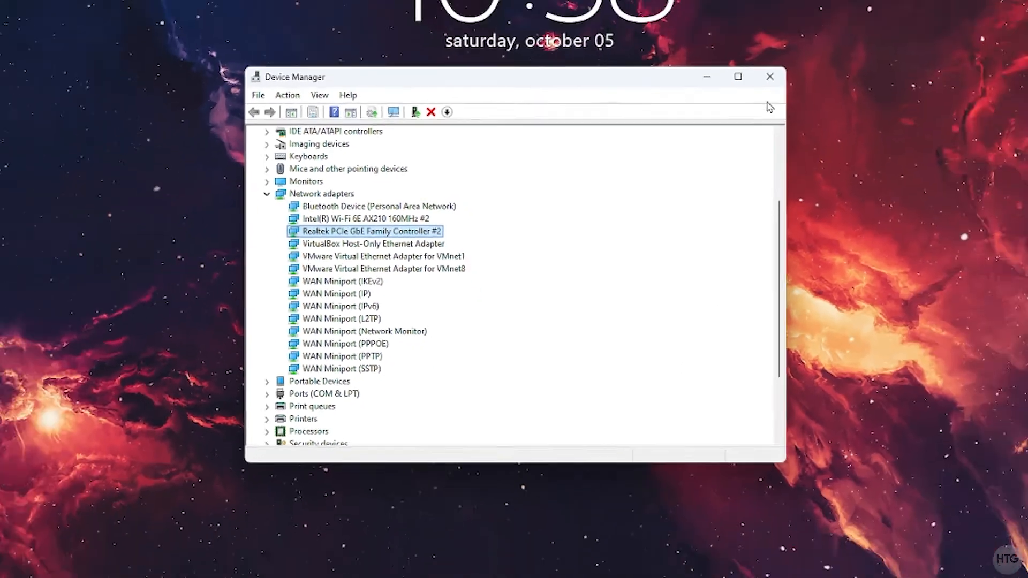
Launch Control Panel from Start search and reach Power Options under System and Security.
{"action": "left_click", "coordinate": [770, 77]}
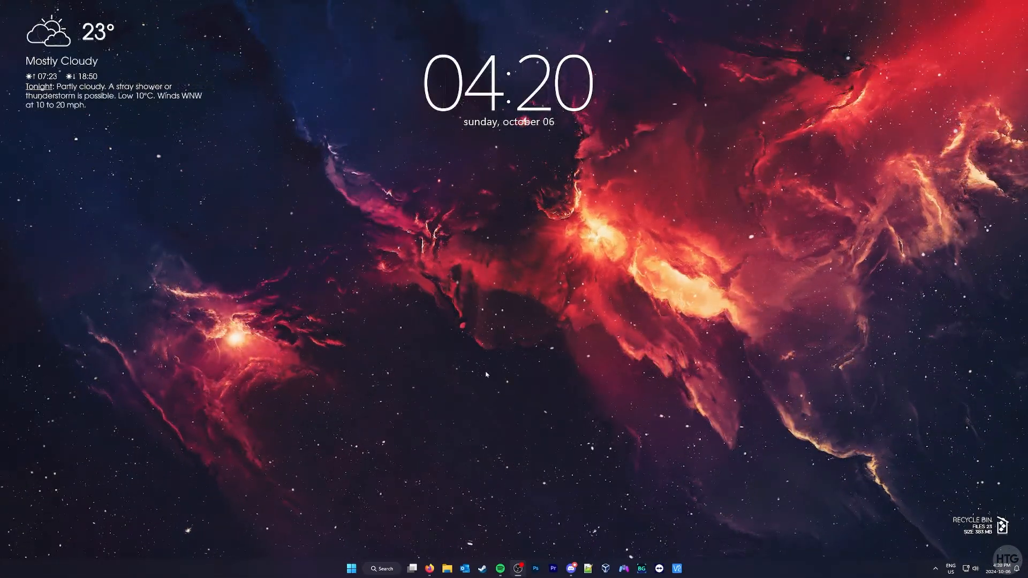
{"action": "type", "text": "control"}
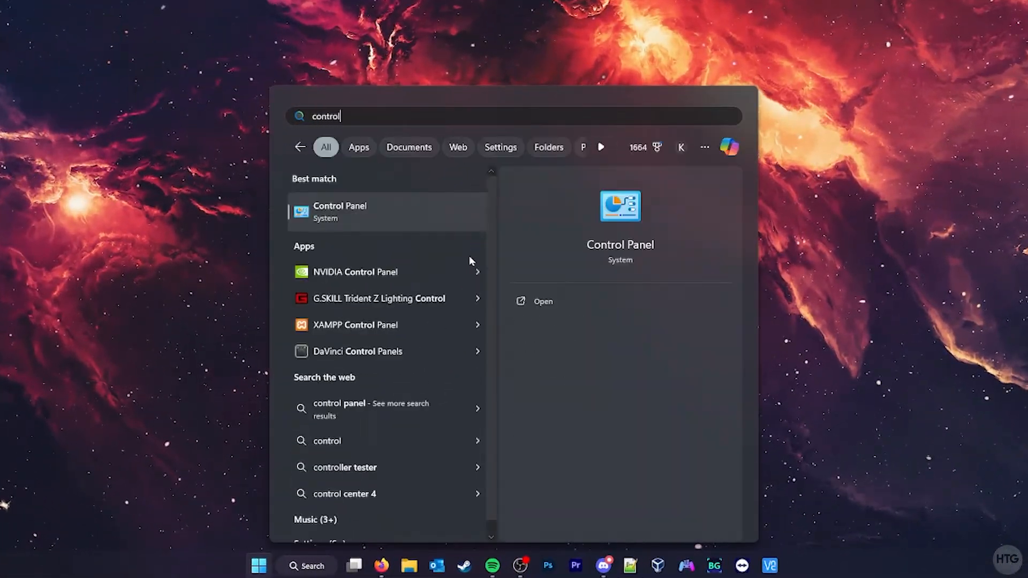
{"action": "left_click", "coordinate": [339, 210]}
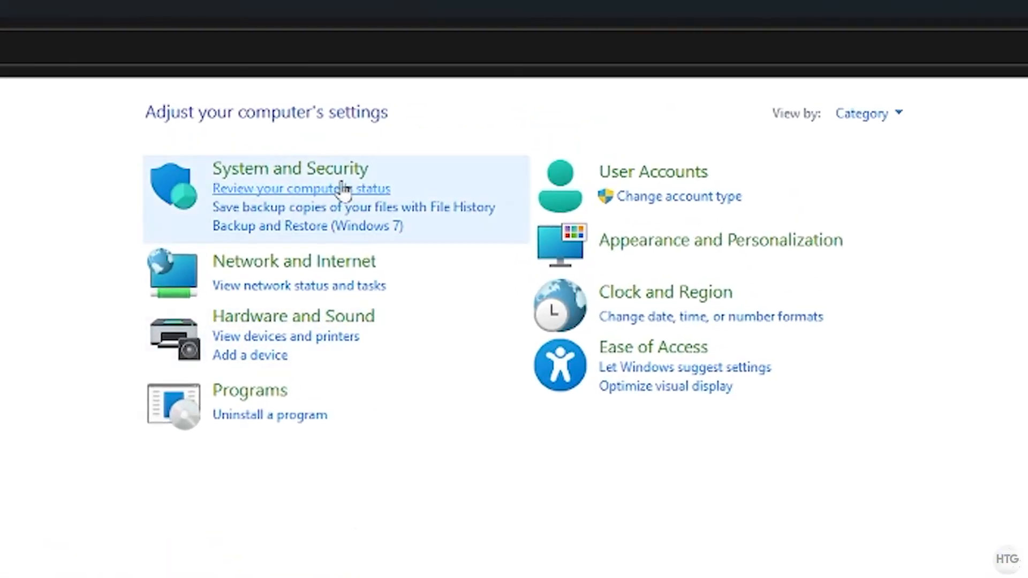
{"action": "left_click", "coordinate": [301, 189]}
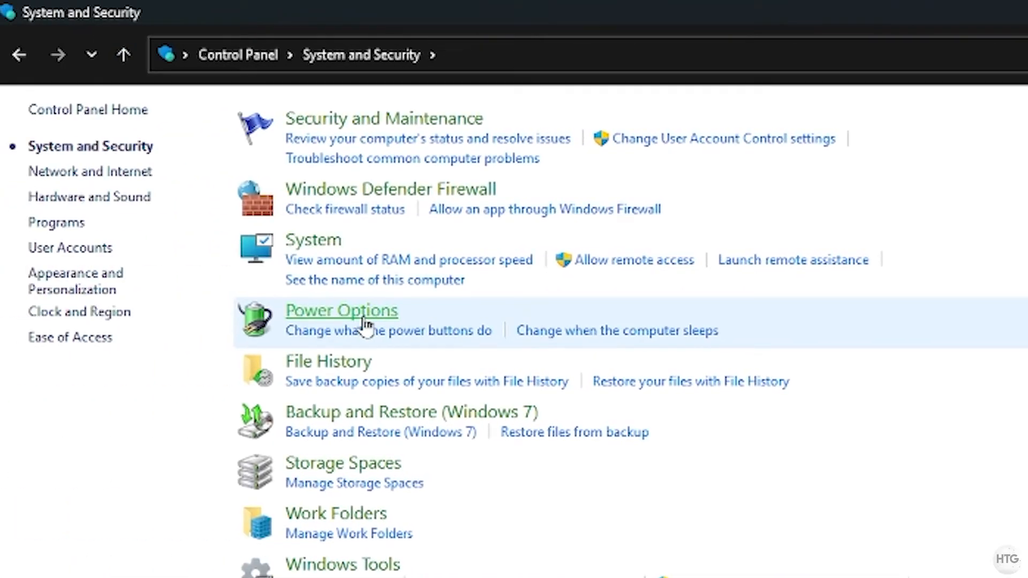
{"action": "left_click", "coordinate": [341, 310]}
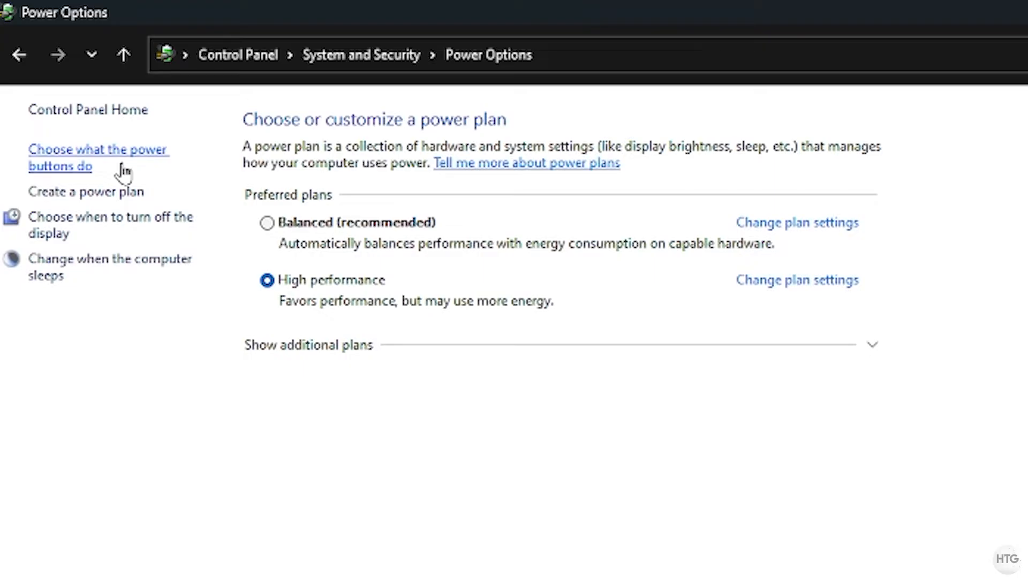
Unlock the shutdown settings under the power-button options and toggle Fast startup.
{"action": "left_click", "coordinate": [99, 158]}
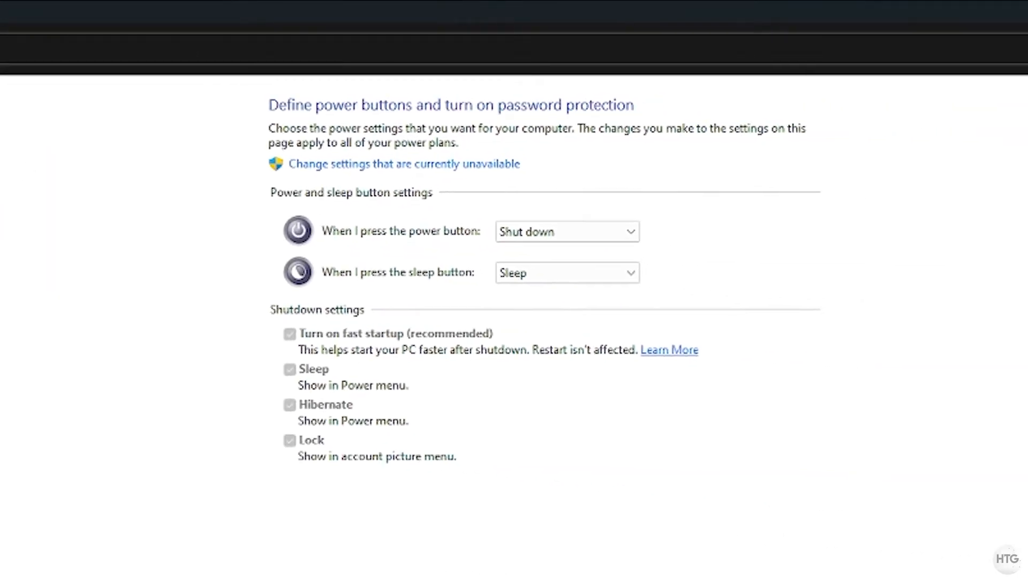
{"action": "left_click", "coordinate": [405, 164]}
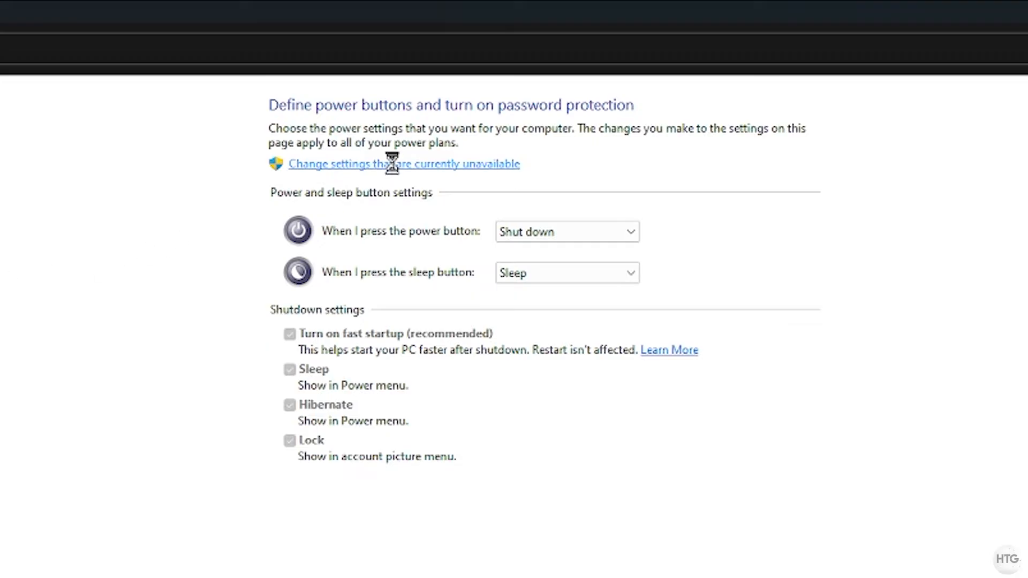
{"action": "left_click", "coordinate": [405, 164]}
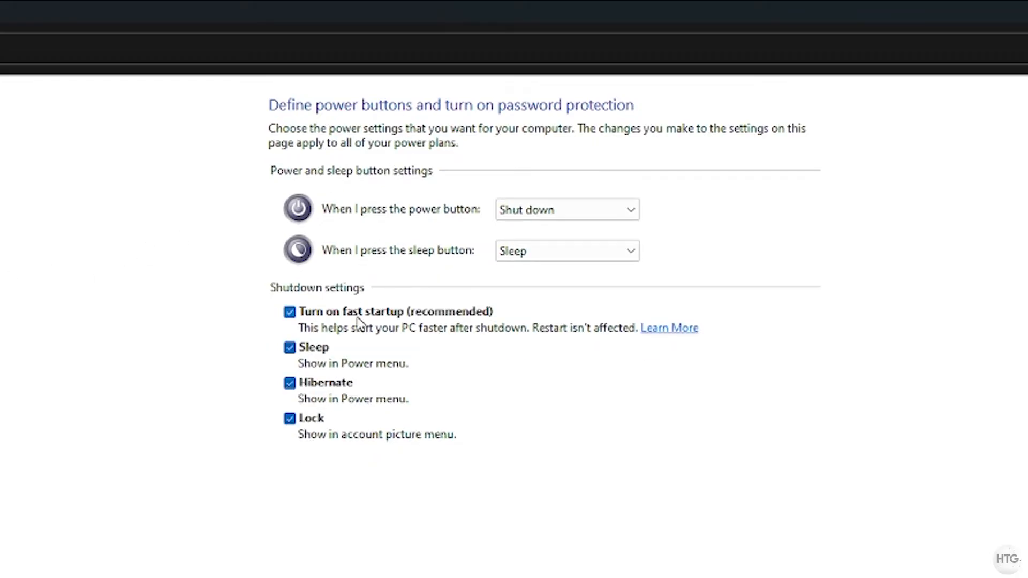
{"action": "left_click", "coordinate": [289, 312]}
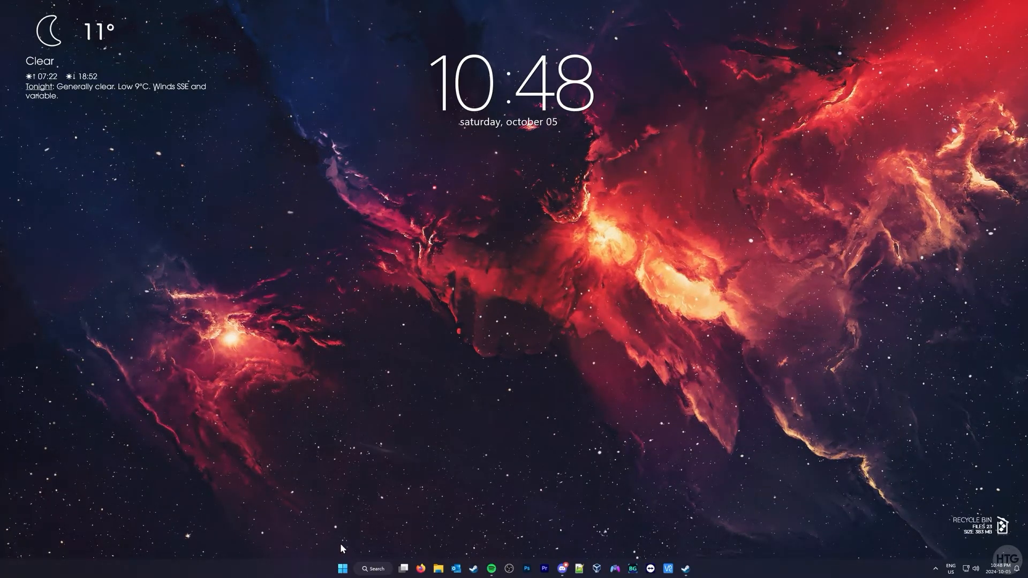
From Settings' Recovery page, restart now into advanced startup and confirm.
{"action": "left_click", "coordinate": [342, 568]}
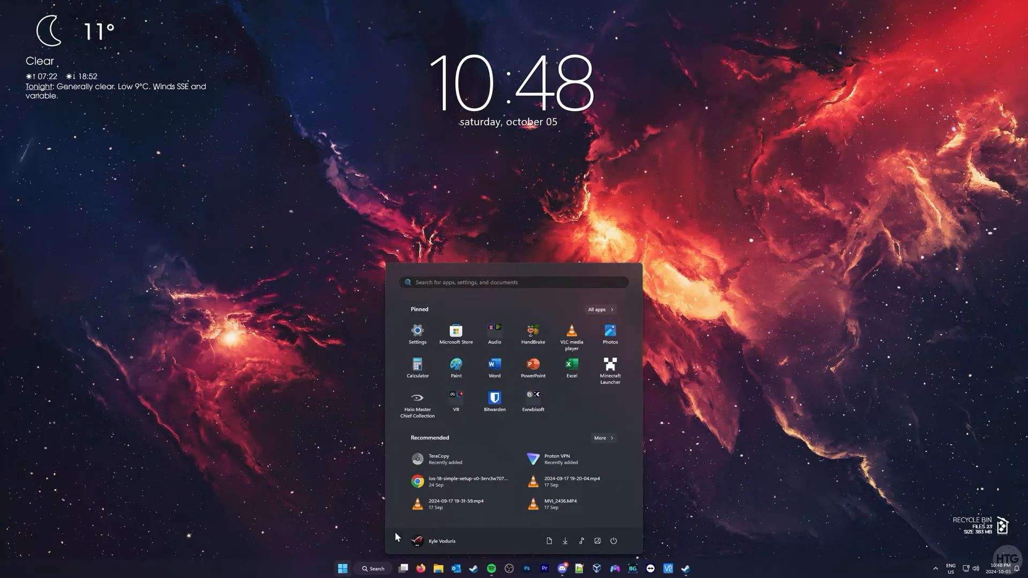
{"action": "left_click", "coordinate": [417, 333]}
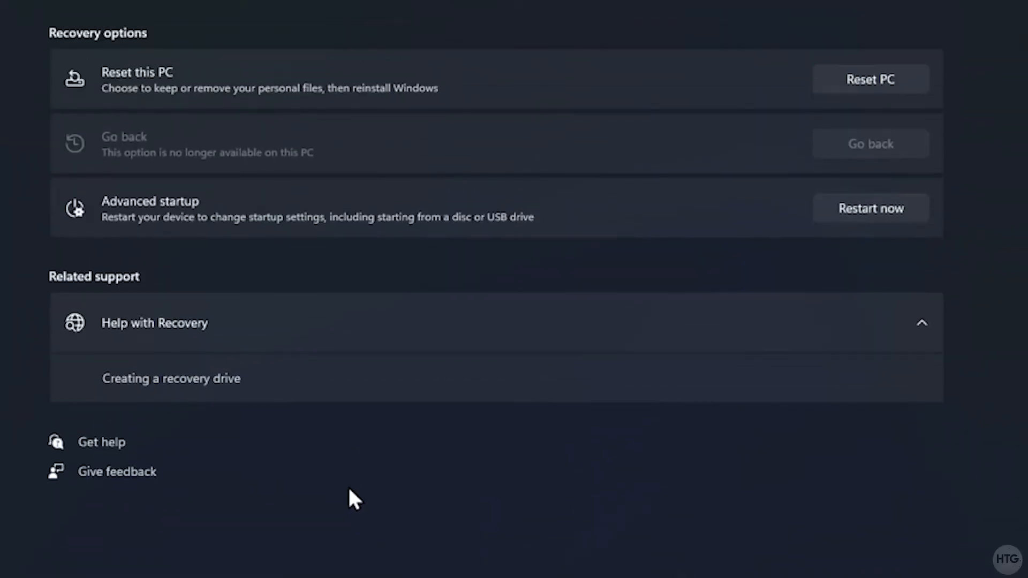
{"action": "left_click", "coordinate": [870, 207]}
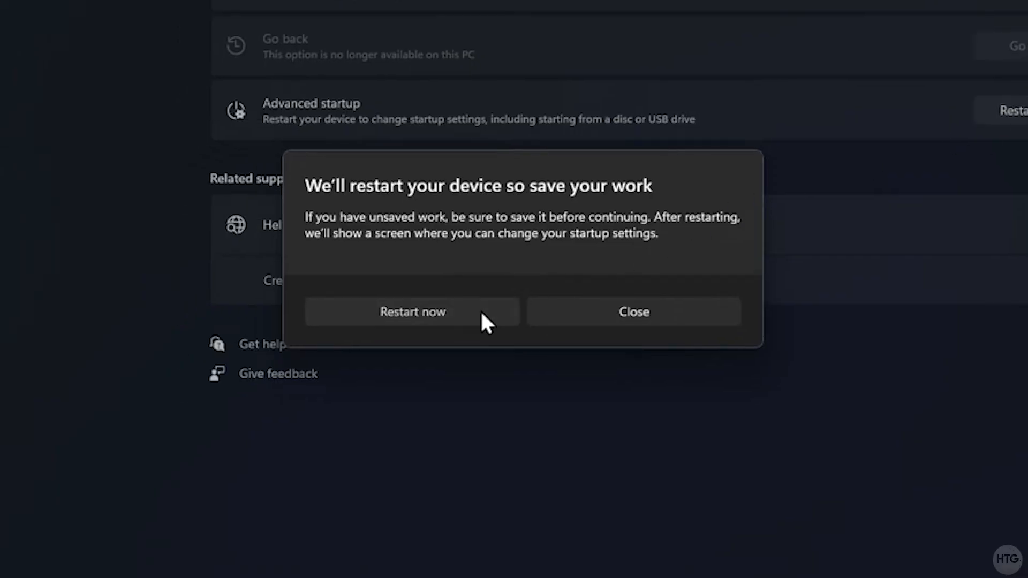
{"action": "left_click", "coordinate": [413, 312]}
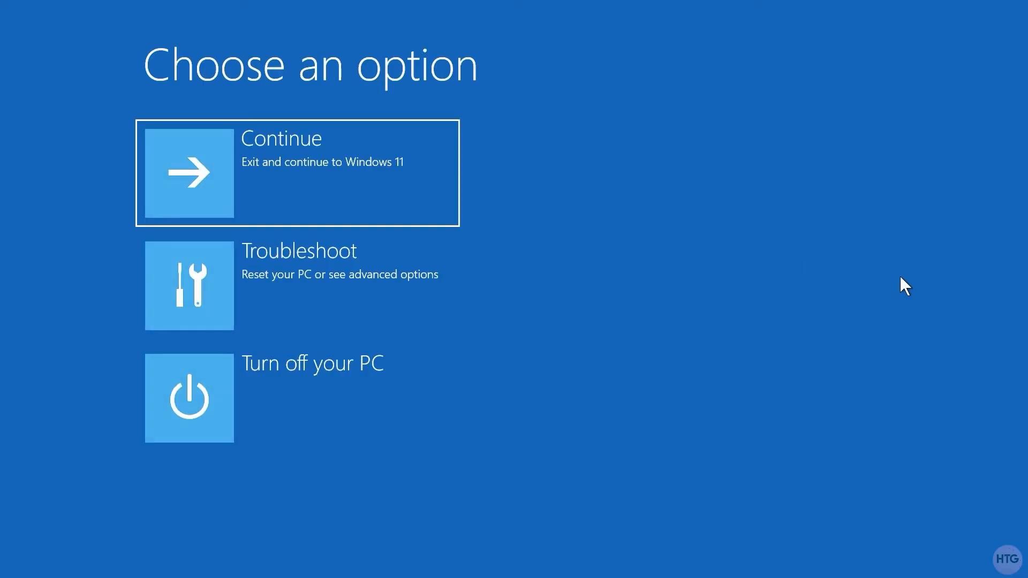
{"action": "mouse_move", "coordinate": [435, 290]}
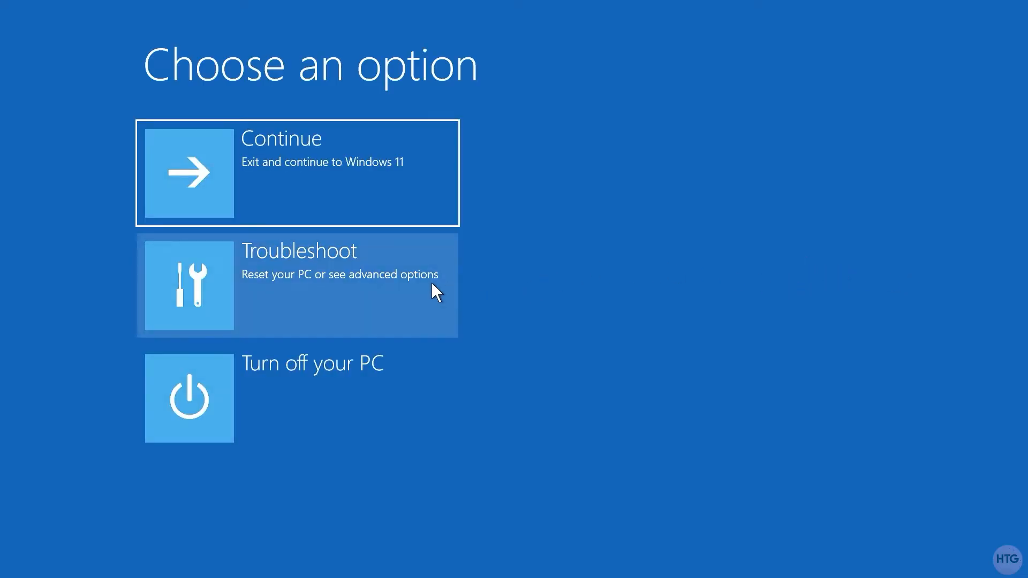
Go Troubleshoot > Advanced options > UEFI Firmware Settings and restart into the BIOS.
{"action": "left_click", "coordinate": [297, 285]}
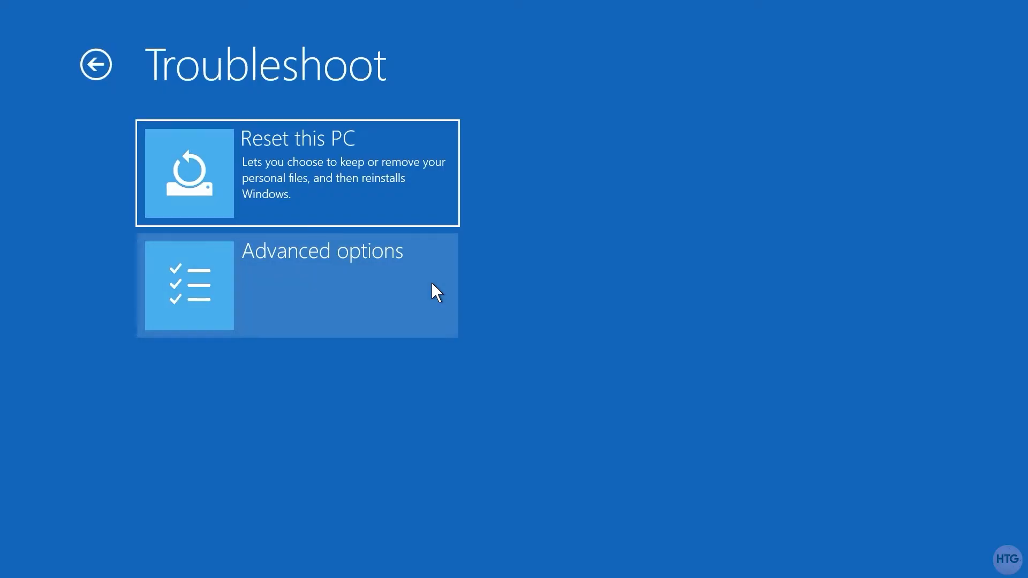
{"action": "left_click", "coordinate": [297, 286]}
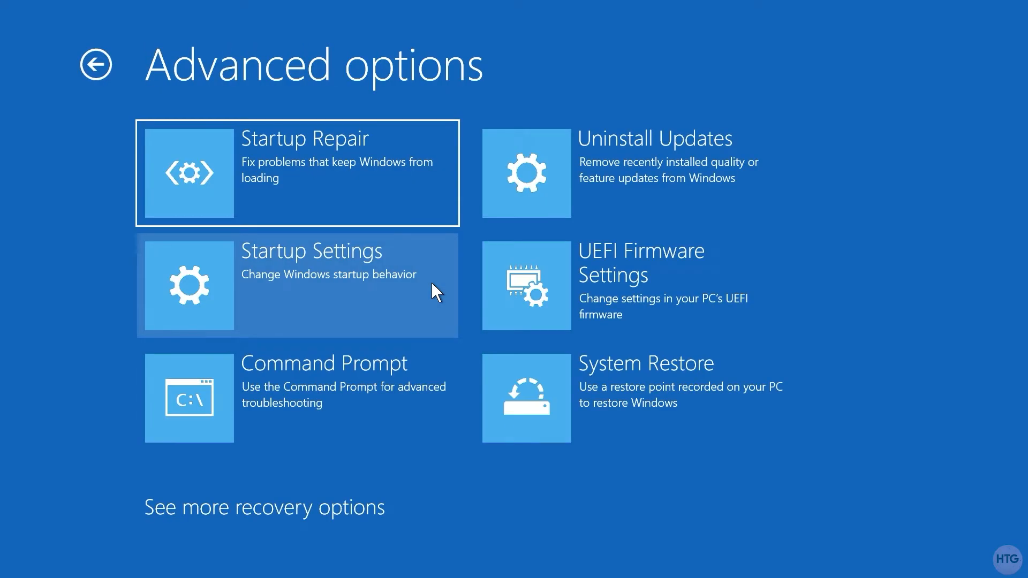
{"action": "left_click", "coordinate": [526, 286]}
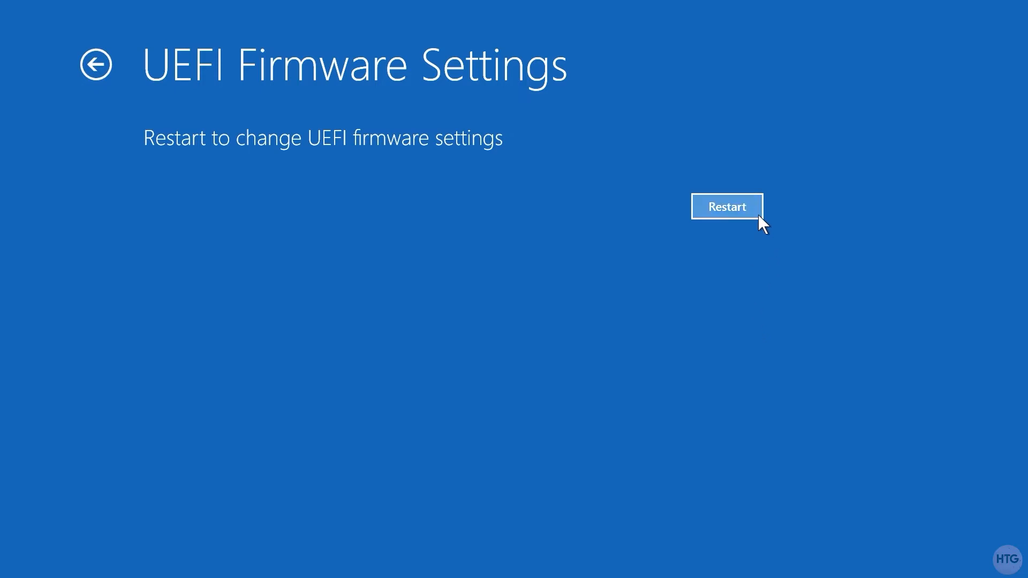
{"action": "left_click", "coordinate": [726, 206]}
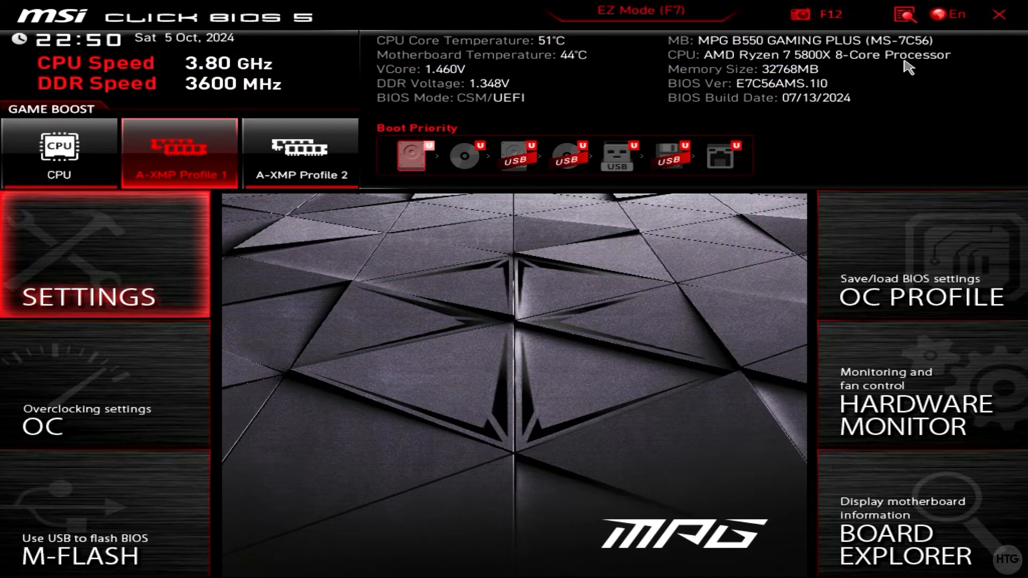
{"action": "mouse_move", "coordinate": [223, 33]}
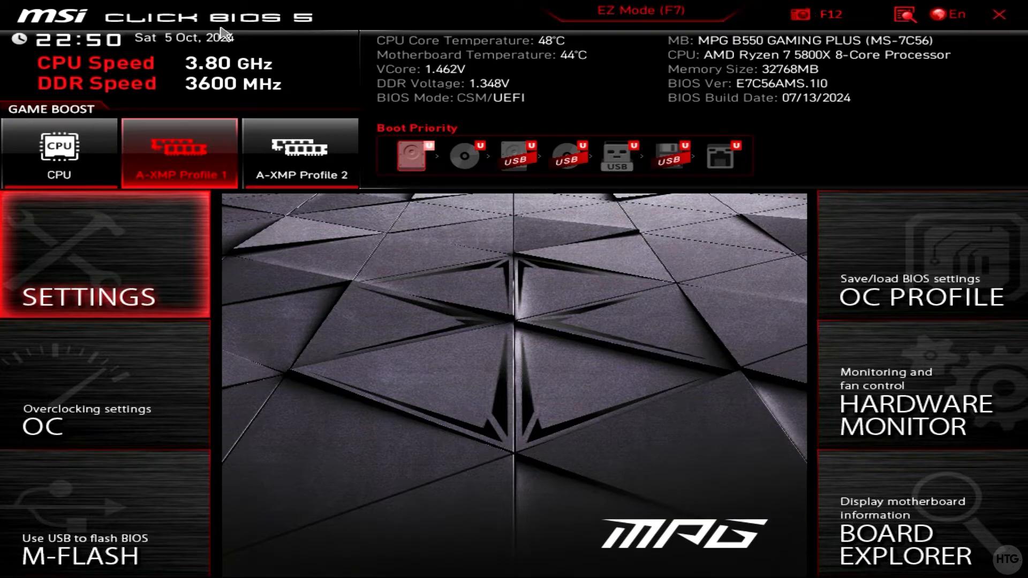
In the BIOS Settings, keep Resume By PCI-E Device set to Enabled.
{"action": "left_click", "coordinate": [95, 295]}
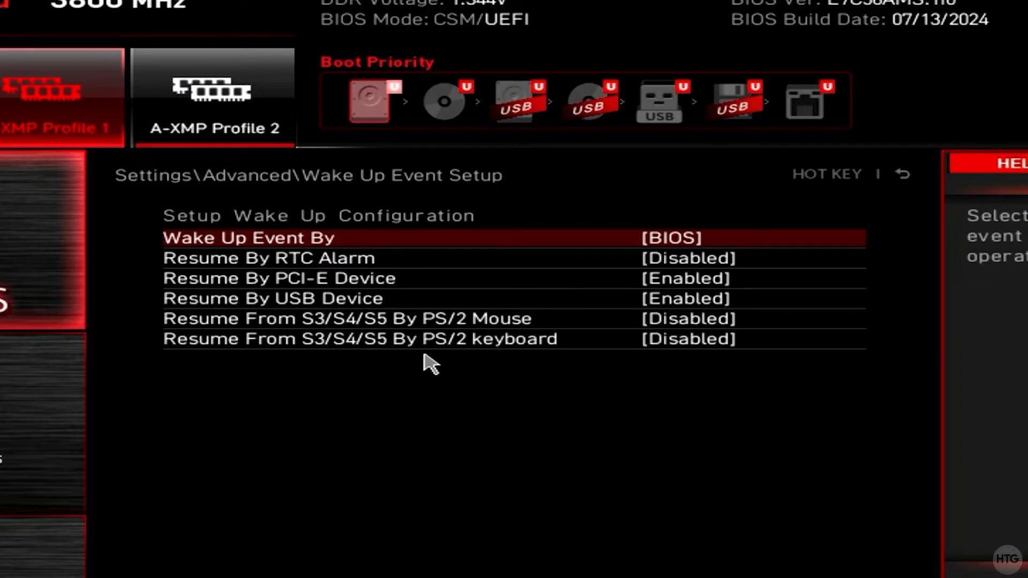
{"action": "mouse_move", "coordinate": [819, 292]}
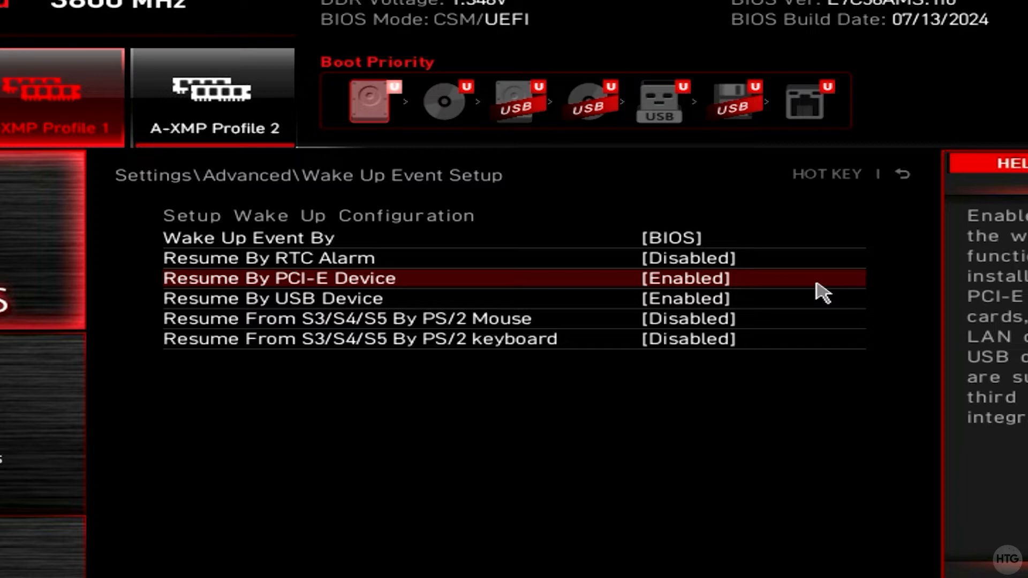
{"action": "left_click", "coordinate": [278, 278]}
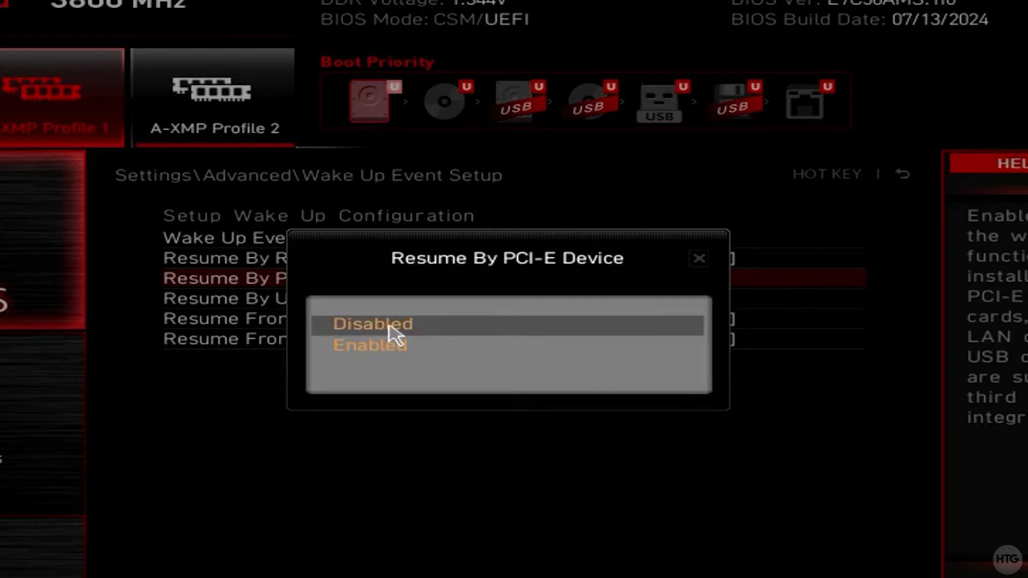
{"action": "left_click", "coordinate": [369, 345]}
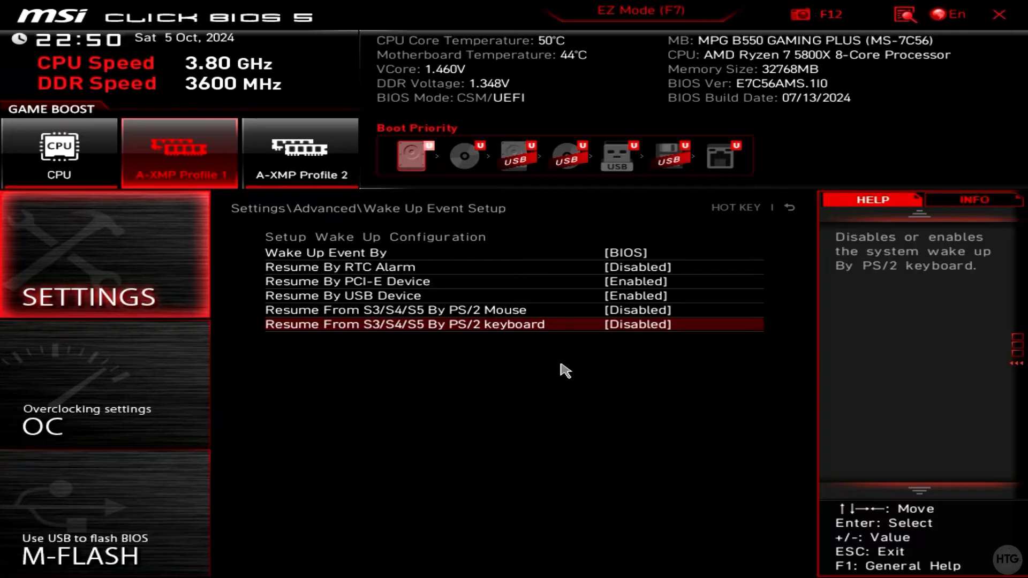
Exit the BIOS, saving the configuration to boot back into Windows.
{"action": "left_click", "coordinate": [999, 14]}
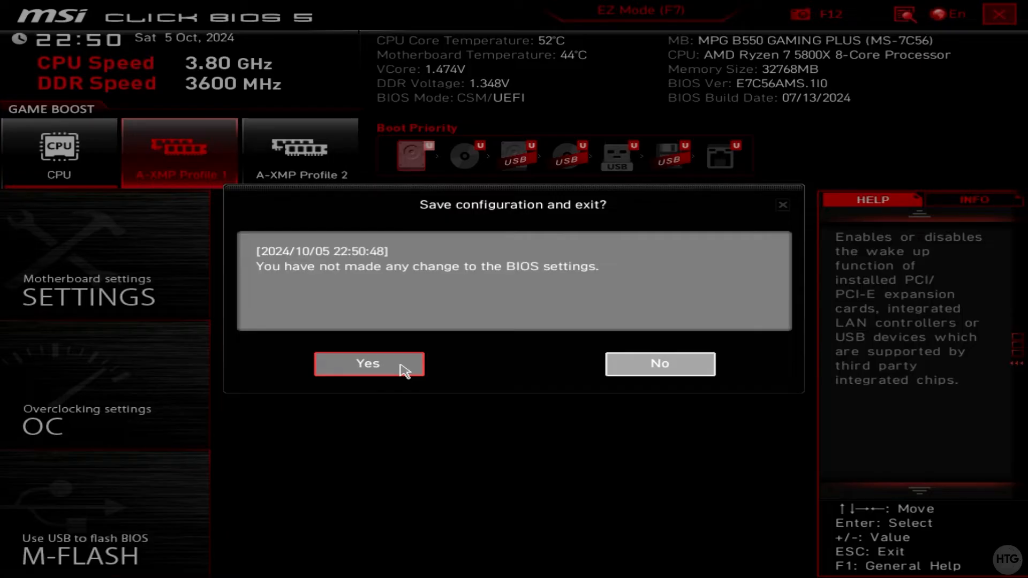
{"action": "left_click", "coordinate": [367, 364]}
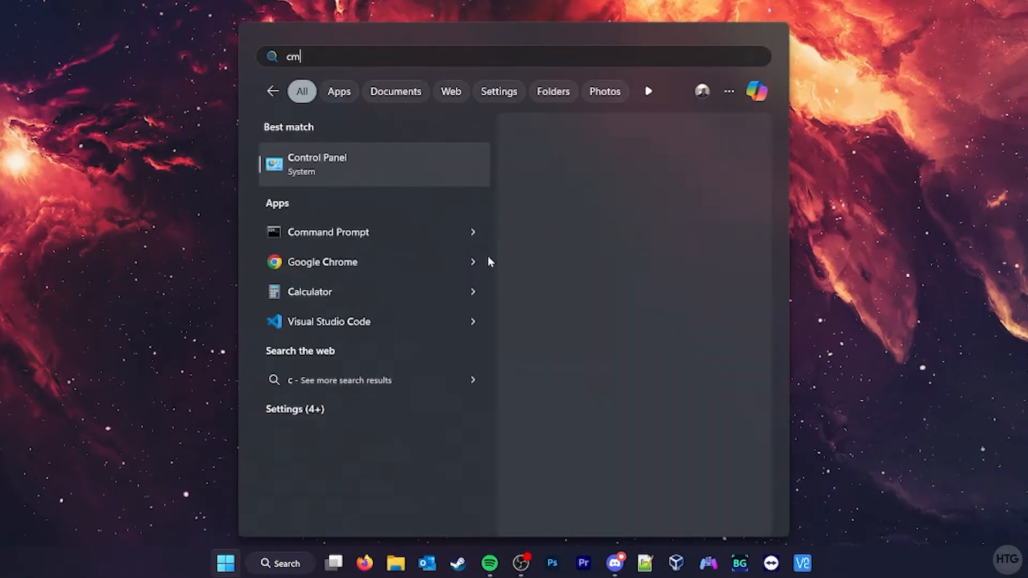
Run getmac /v /fo list in Command Prompt to list each adapter's physical address.
{"action": "type", "text": "d"}
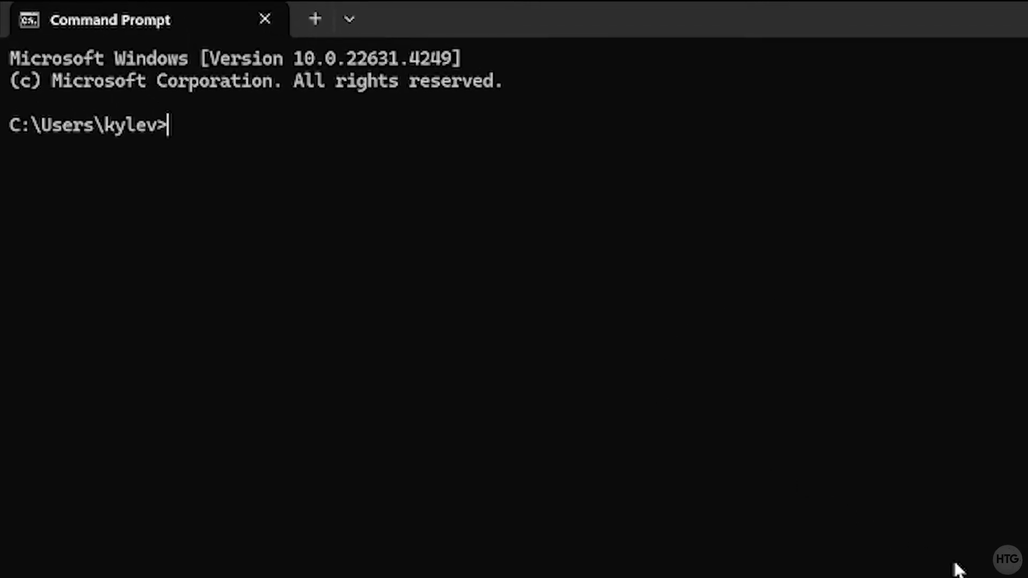
{"action": "type", "text": "getmac"}
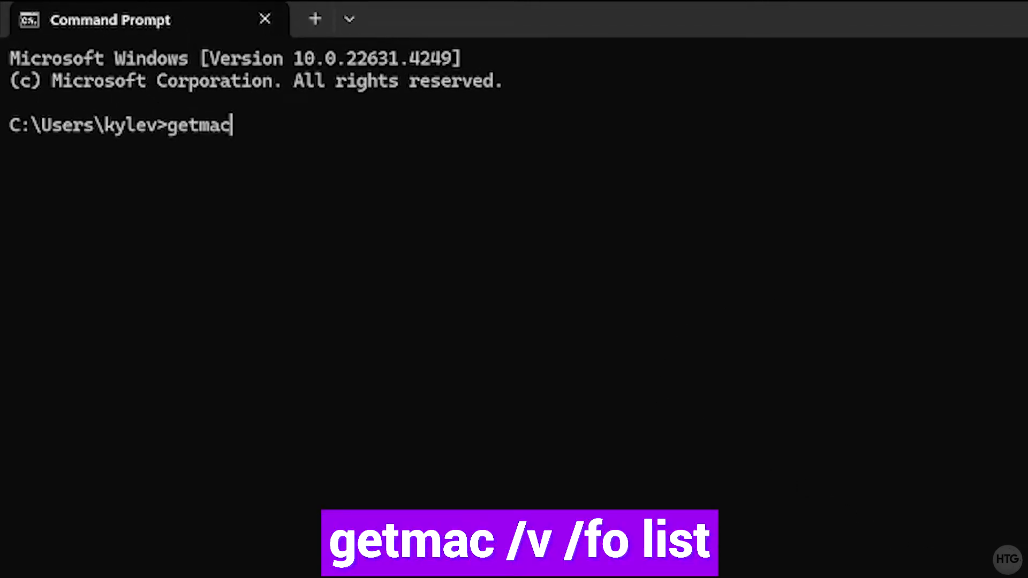
{"action": "type", "text": "/v"}
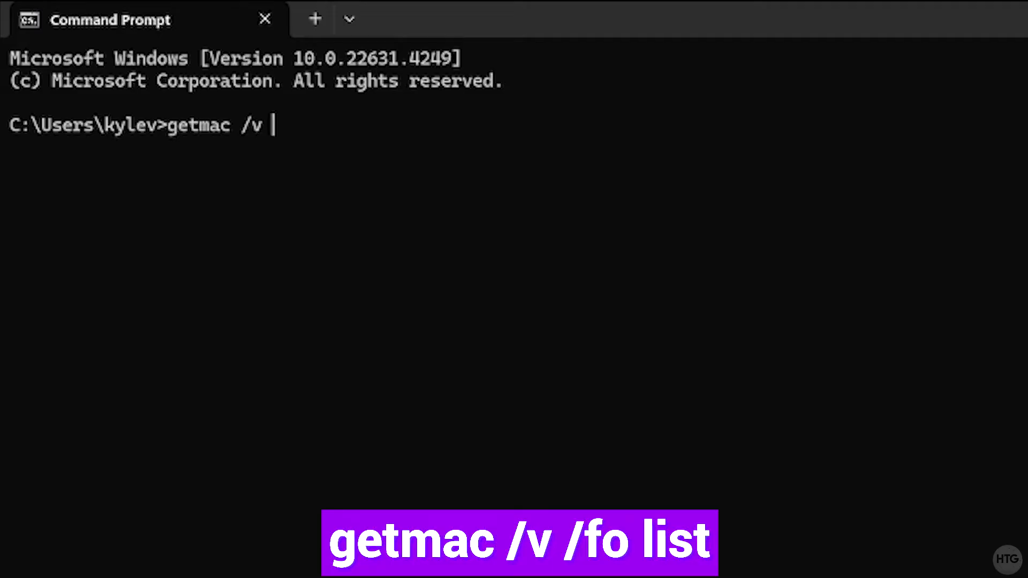
{"action": "type", "text": "/fo"}
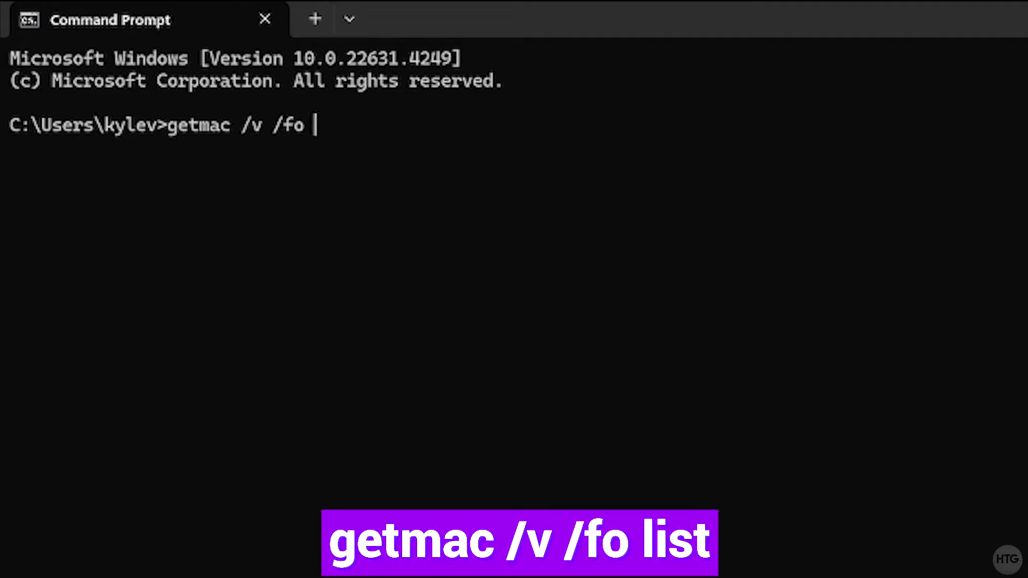
{"action": "type", "text": "list"}
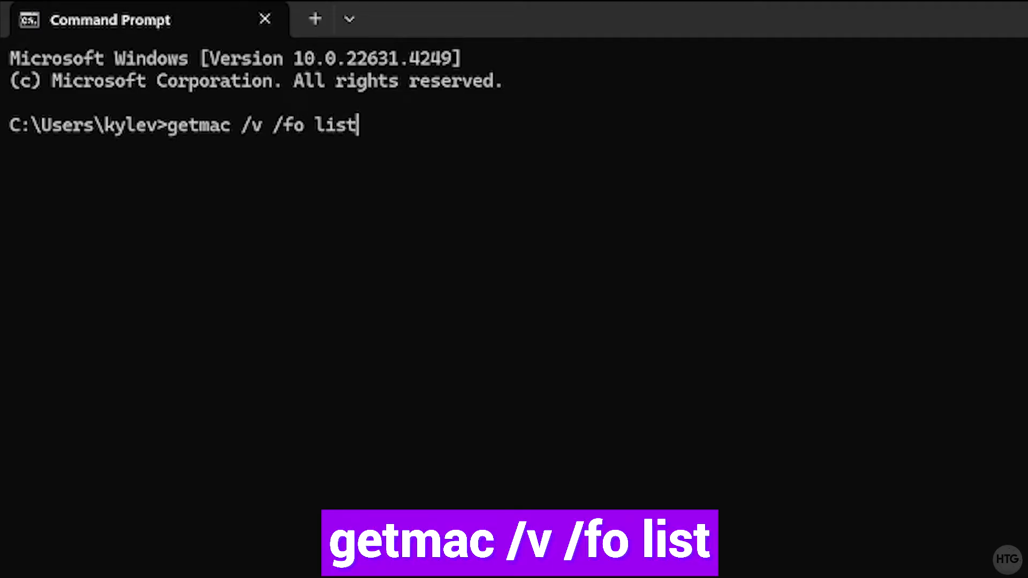
{"action": "key", "text": "enter"}
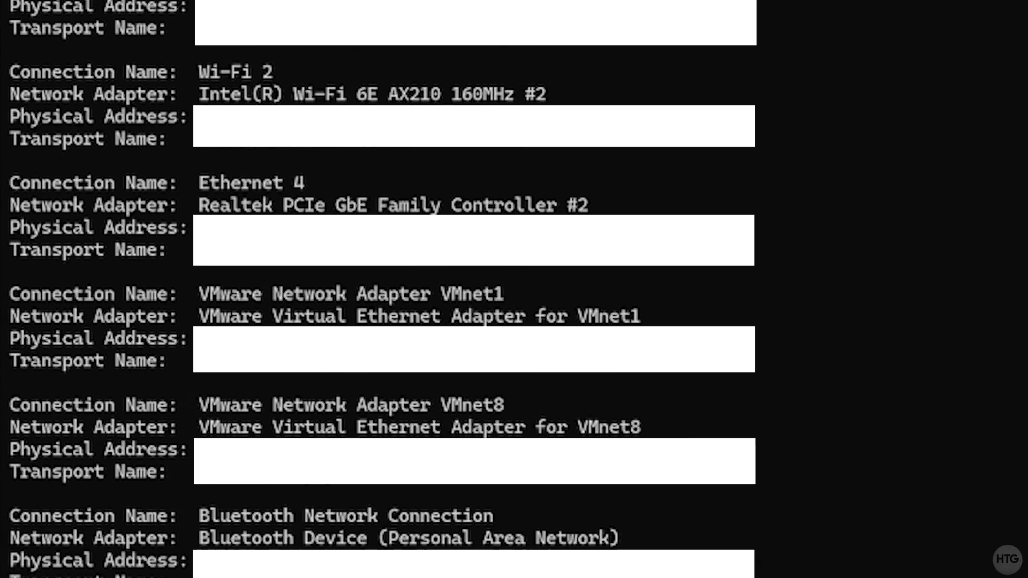
{"action": "scroll", "scroll_direction": "down", "scroll_amount": 3}
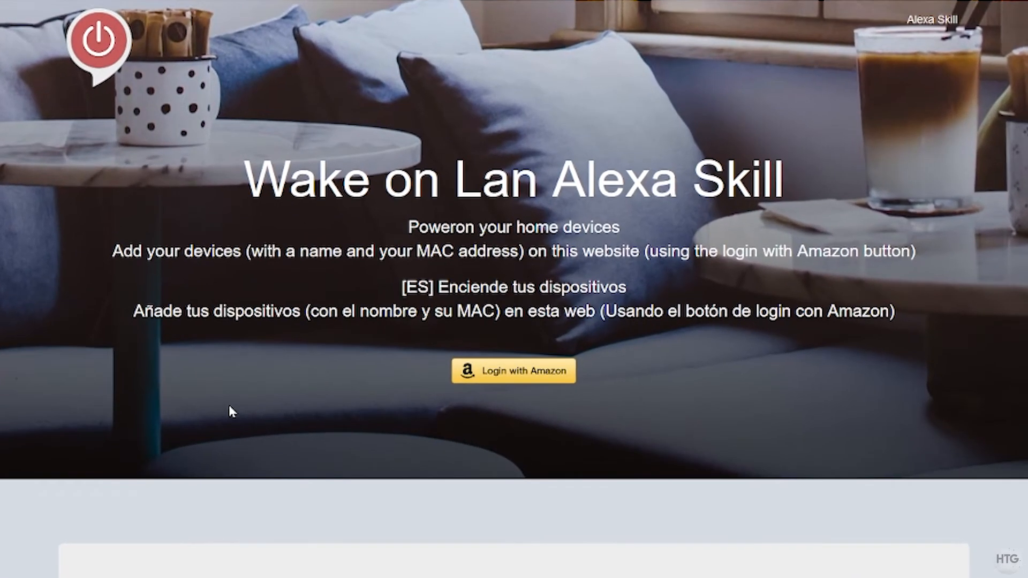
{"action": "mouse_move", "coordinate": [539, 386]}
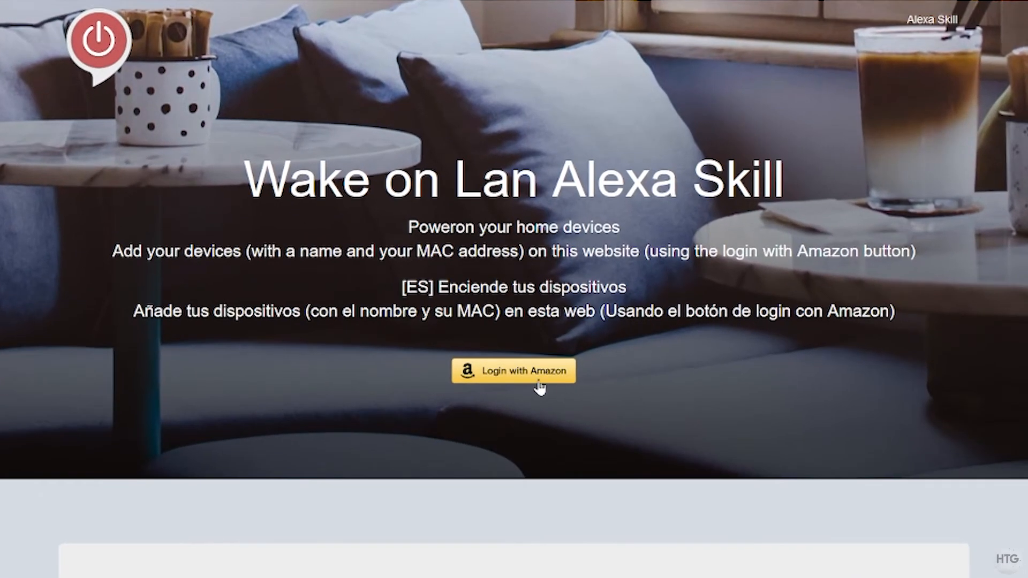
Log in with Amazon, allow the sign-in, and scroll to the Device Panel form.
{"action": "left_click", "coordinate": [513, 370]}
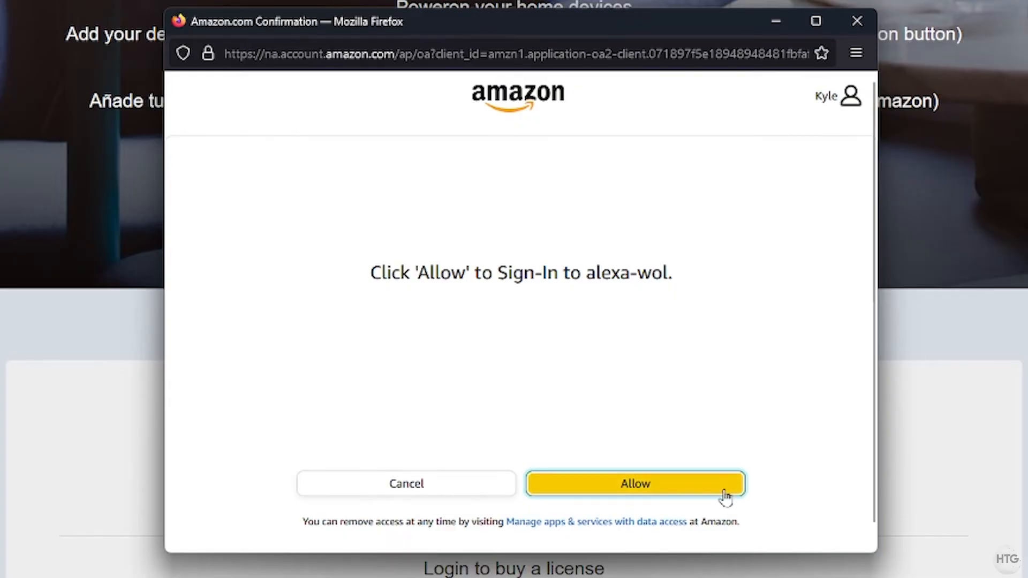
{"action": "left_click", "coordinate": [634, 484]}
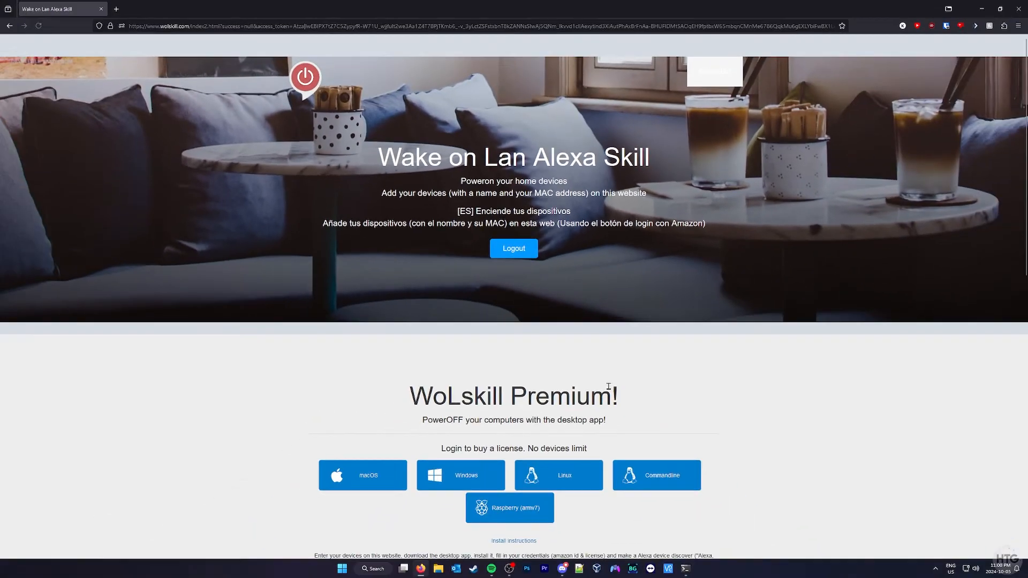
{"action": "scroll", "scroll_direction": "down", "scroll_amount": 3}
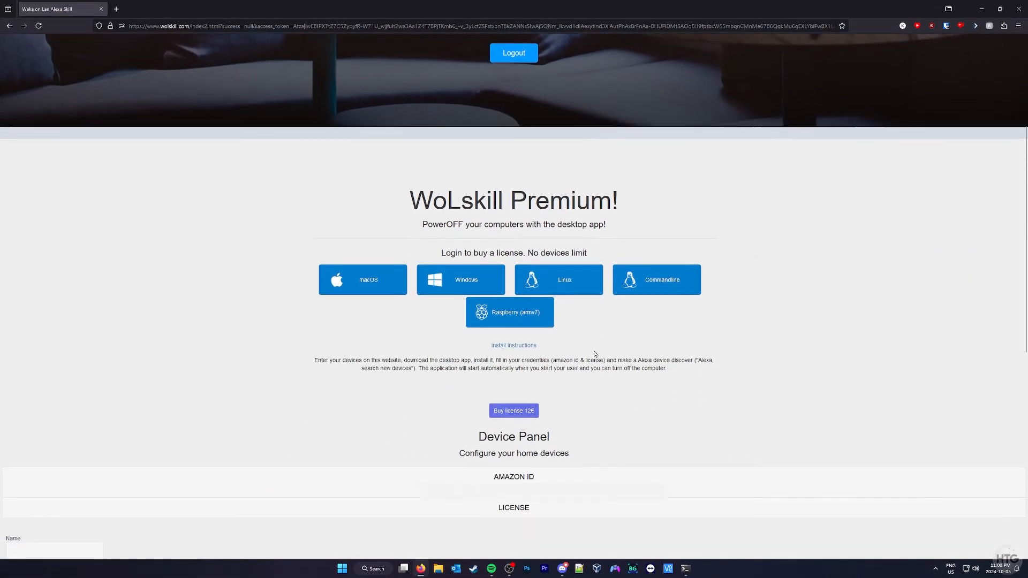
{"action": "scroll", "scroll_direction": "down", "scroll_amount": 3}
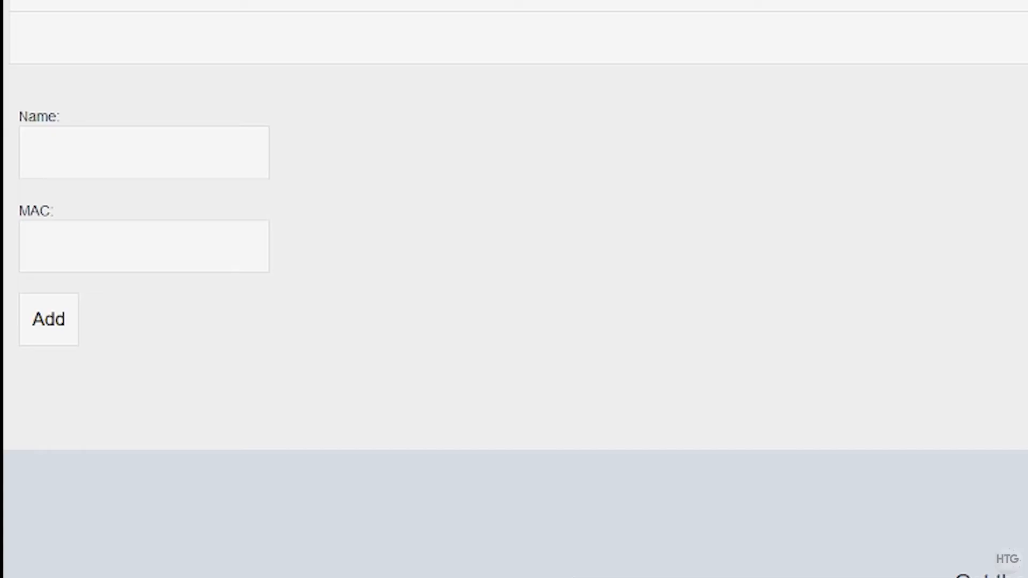
Add a device named Computer with MAC 0F-9E-2E-AF-55-8A and save it.
{"action": "left_click", "coordinate": [144, 152]}
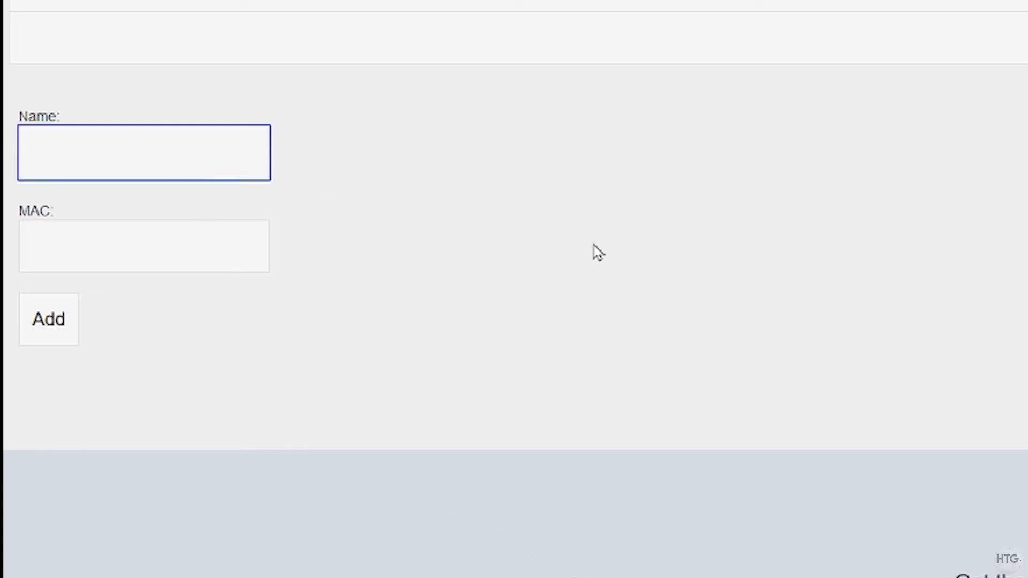
{"action": "type", "text": "Comp"}
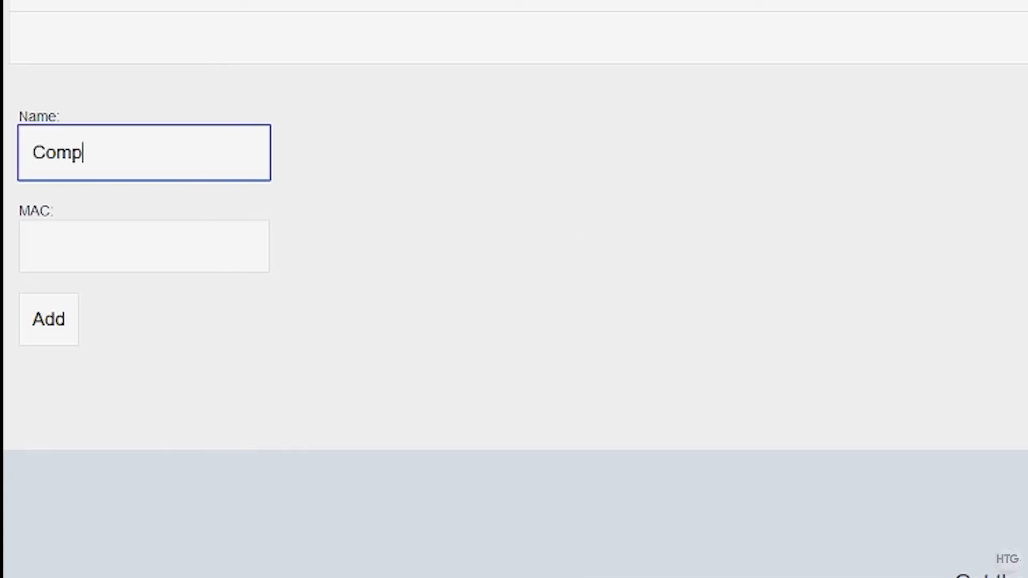
{"action": "type", "text": "uter"}
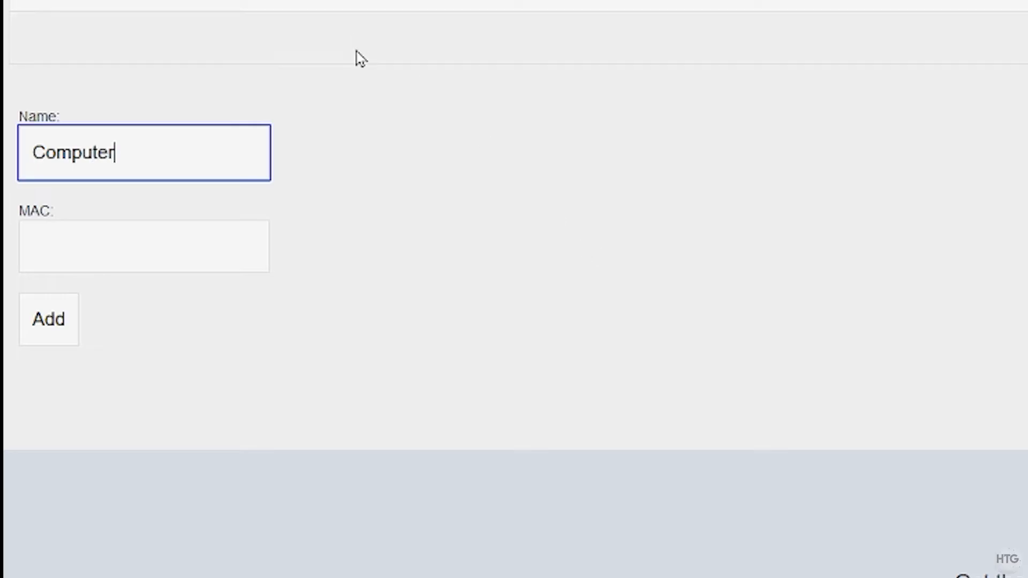
{"action": "left_click", "coordinate": [144, 246]}
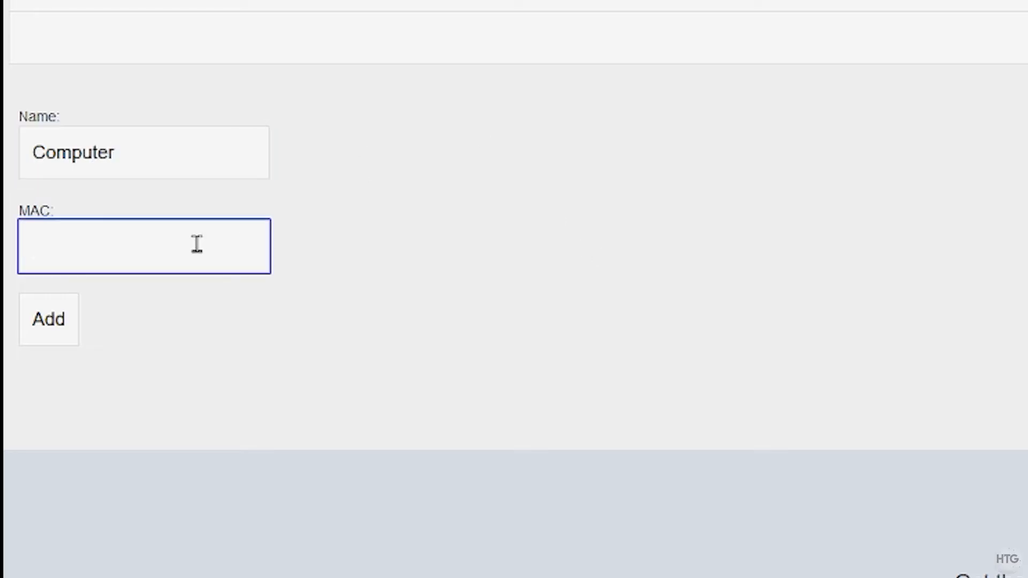
{"action": "type", "text": "0F-9E-2E-AF-55-8A"}
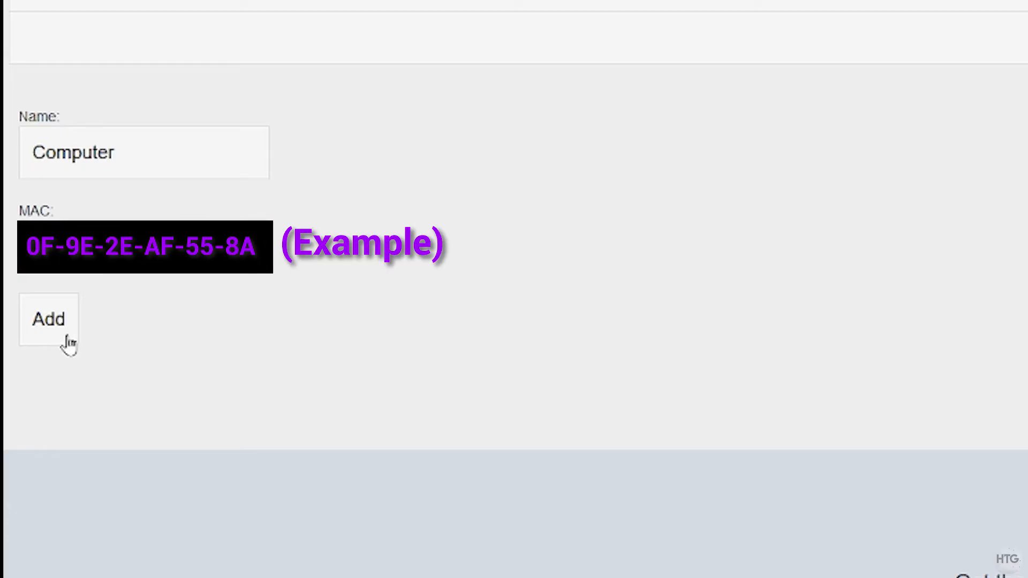
{"action": "left_click", "coordinate": [48, 320]}
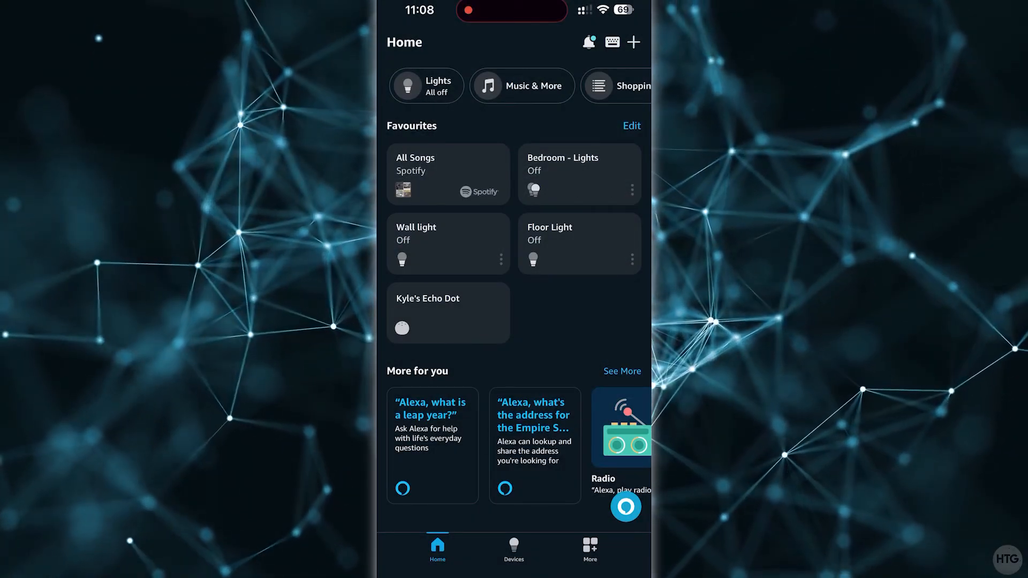
Search Skills & Games for 'Wake', then enable the Wake on Lan (WoL) skill.
{"action": "left_click", "coordinate": [590, 548]}
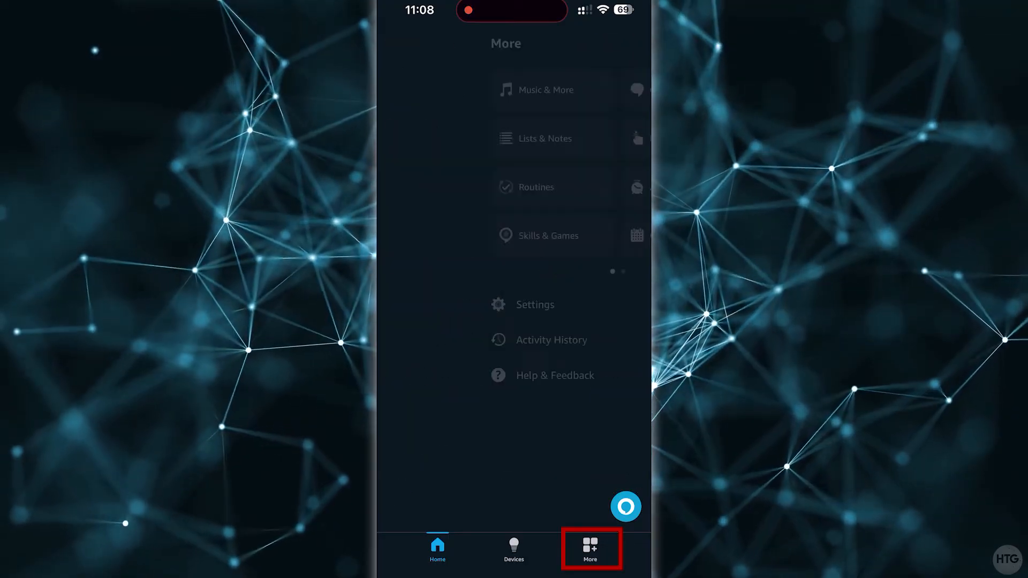
{"action": "left_click", "coordinate": [589, 547]}
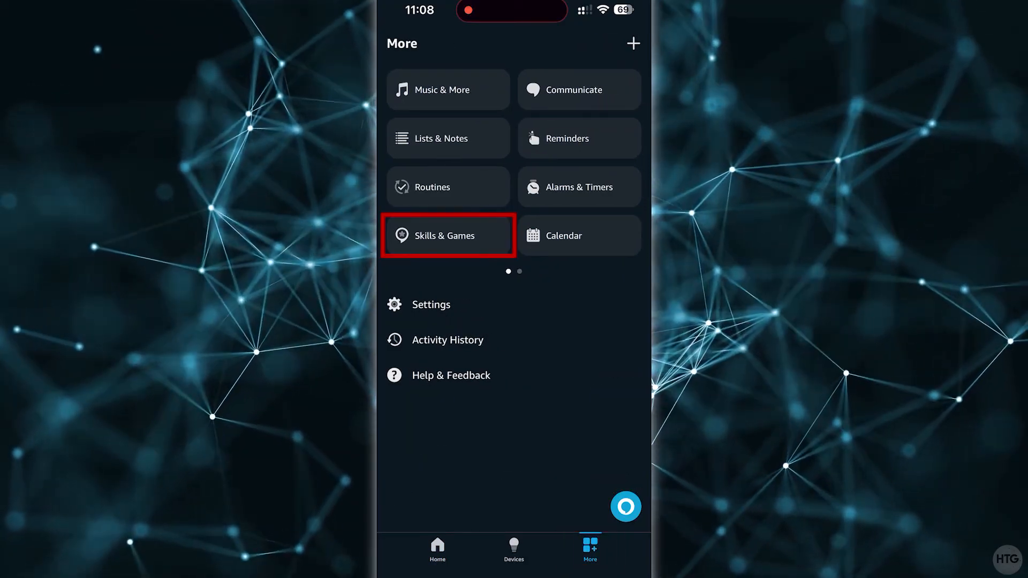
{"action": "left_click", "coordinate": [448, 235]}
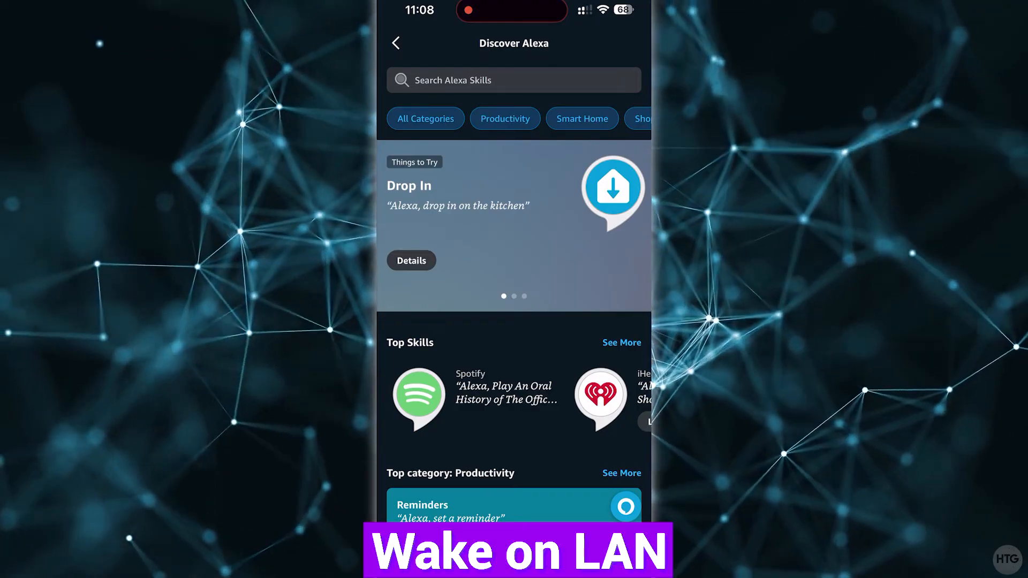
{"action": "type", "text": "Wake on lan"}
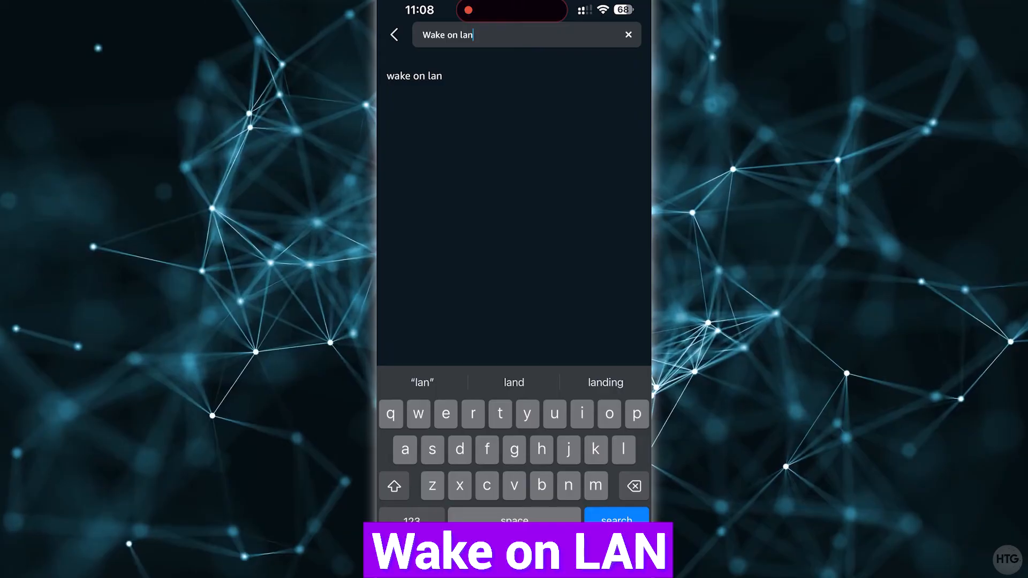
{"action": "left_click", "coordinate": [614, 520]}
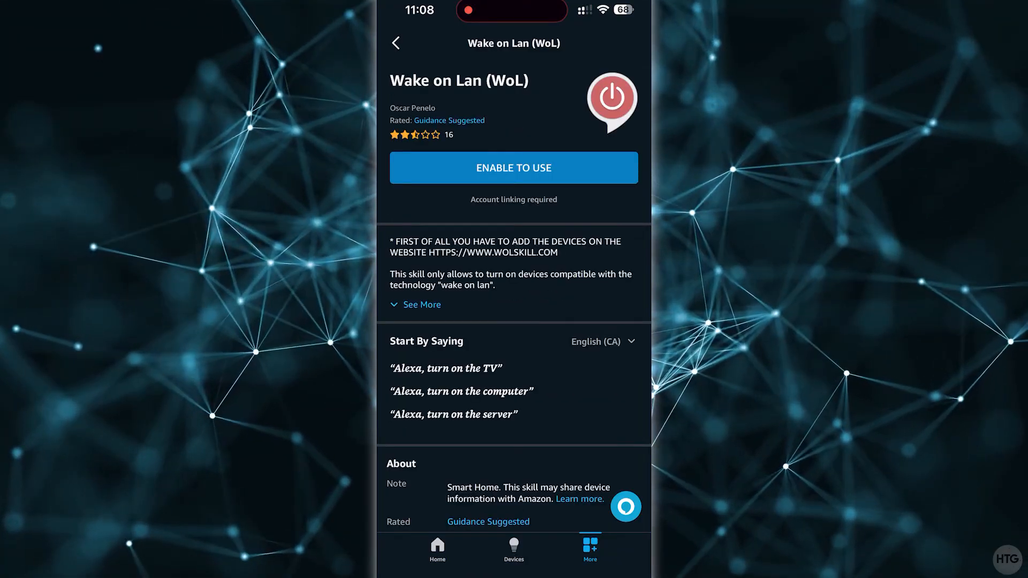
{"action": "left_click", "coordinate": [514, 167]}
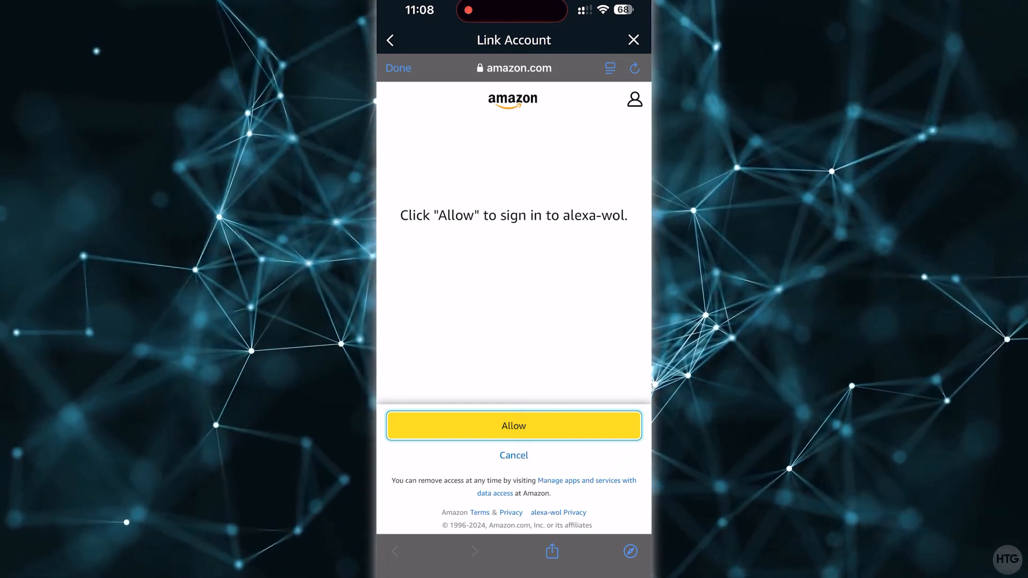
Allow account linking, set up the discovered Computer without a group, and finish.
{"action": "left_click", "coordinate": [513, 424]}
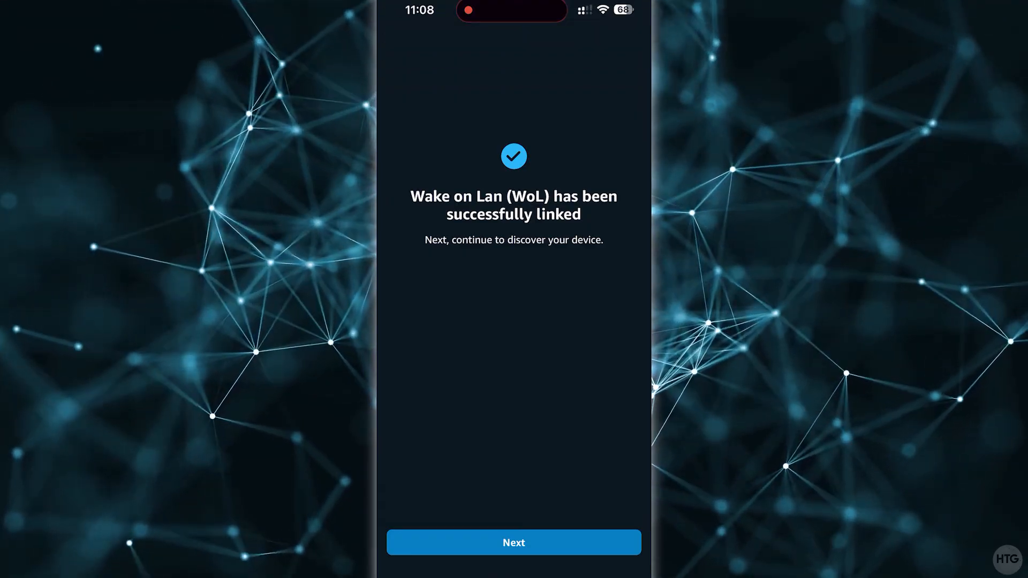
{"action": "left_click", "coordinate": [513, 543]}
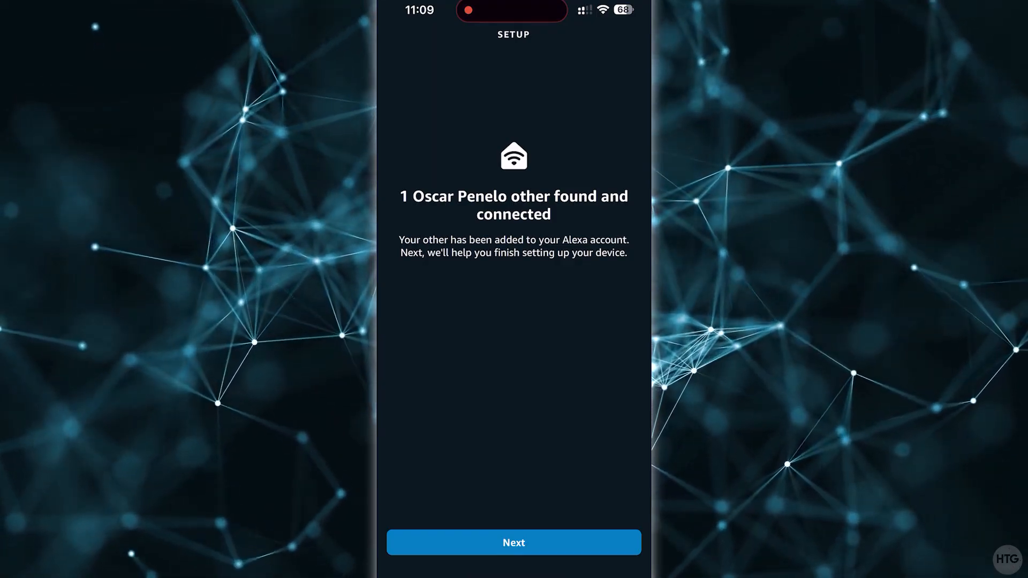
{"action": "left_click", "coordinate": [513, 543]}
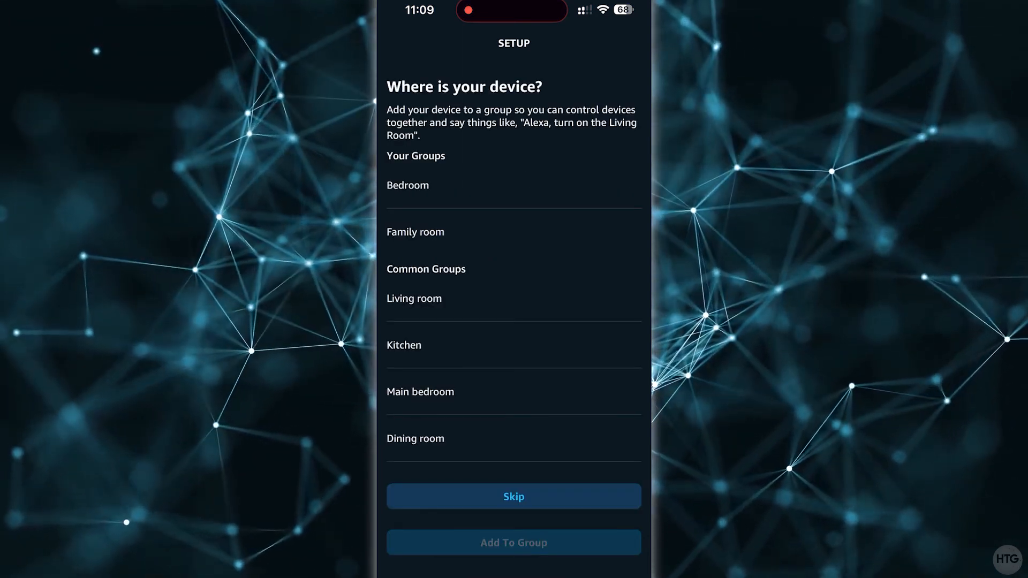
{"action": "left_click", "coordinate": [513, 496]}
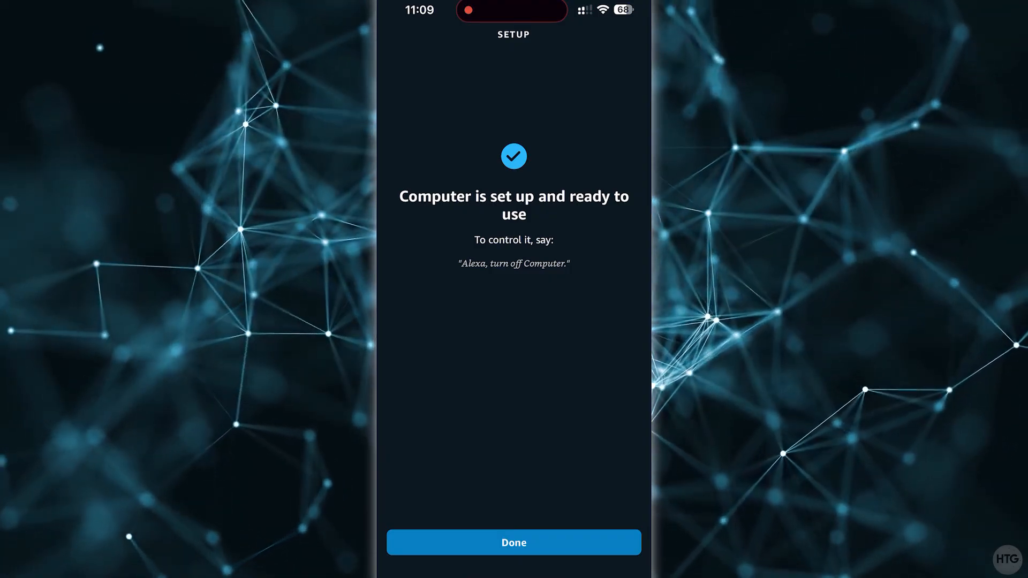
{"action": "left_click", "coordinate": [514, 543]}
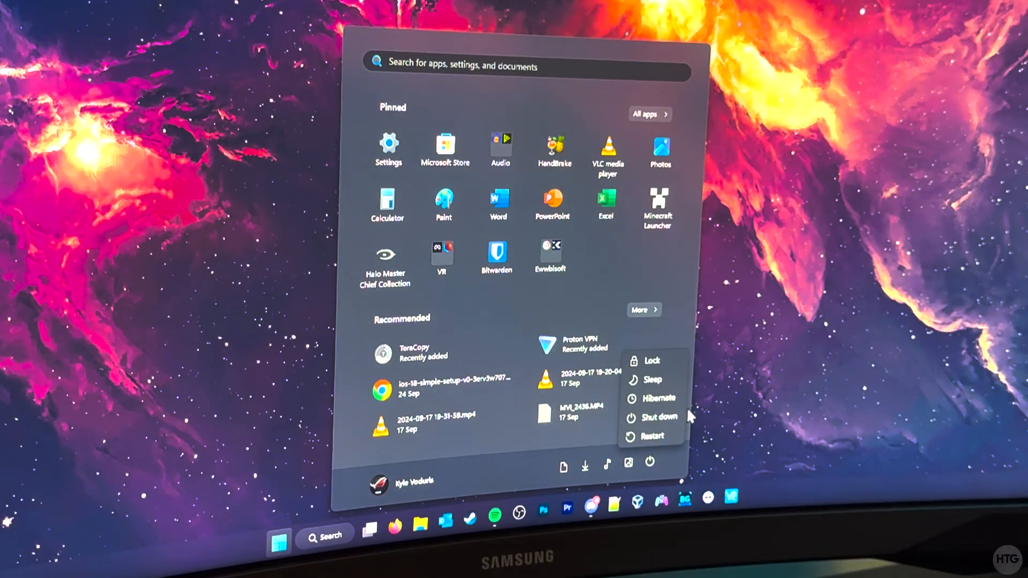
Shut the computer down from the Start menu power options.
{"action": "left_click", "coordinate": [657, 418]}
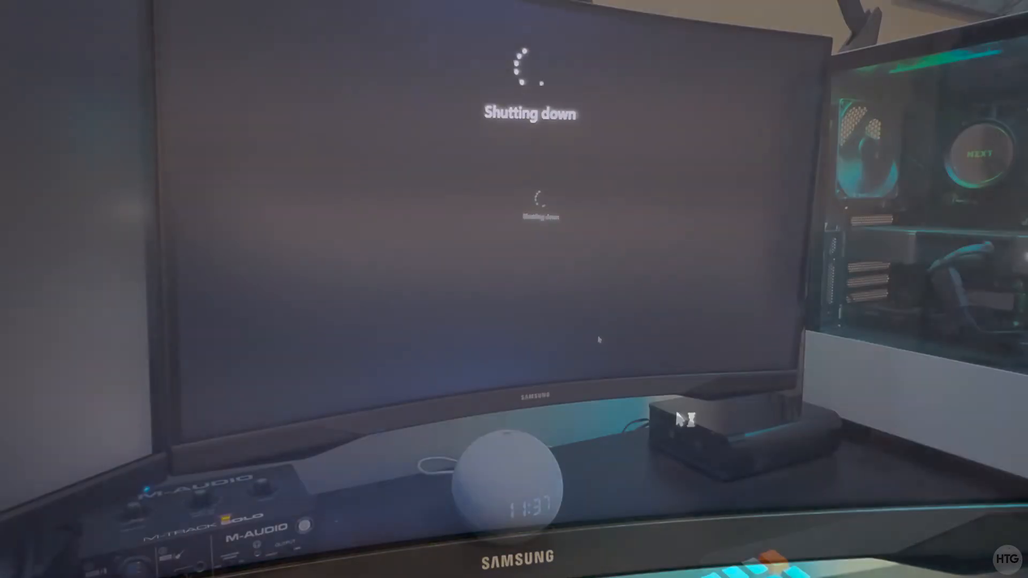